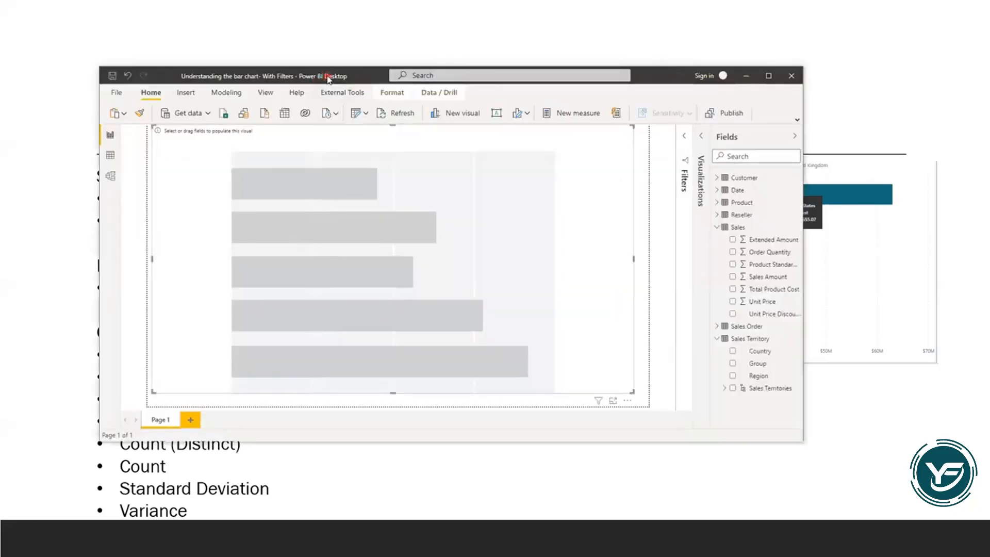
Expand the Visualizations pane beside the Fields list on the blank report page
click(768, 77)
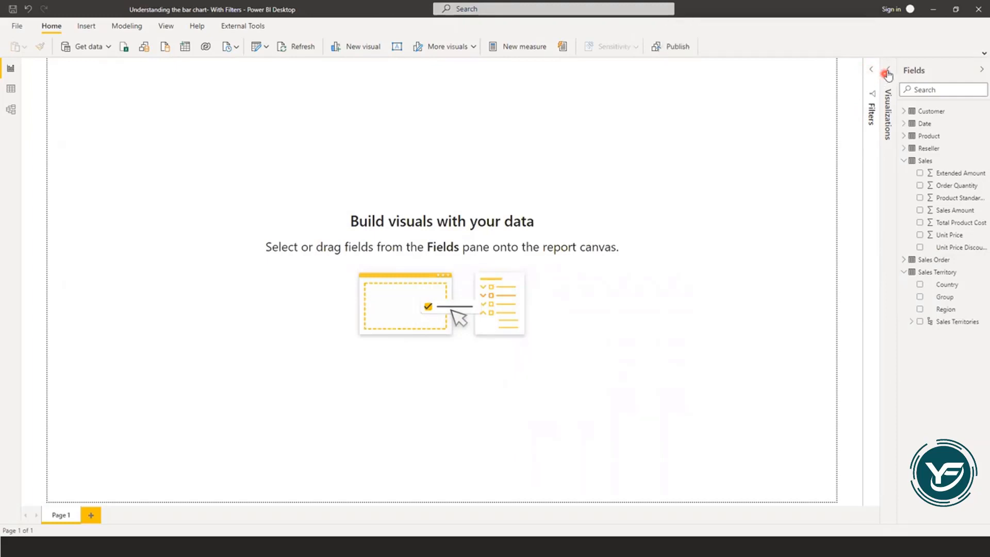
mouse_move(887, 69)
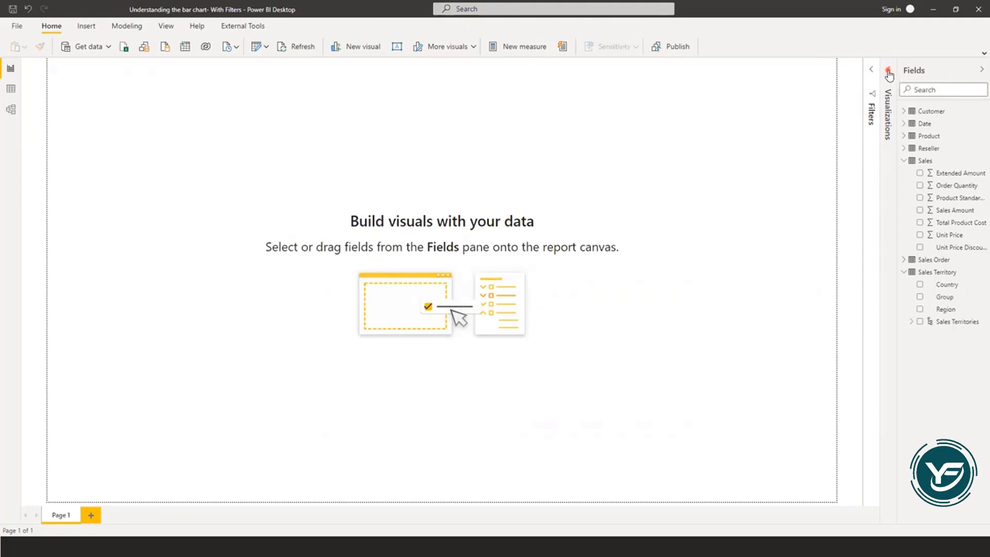
click(889, 71)
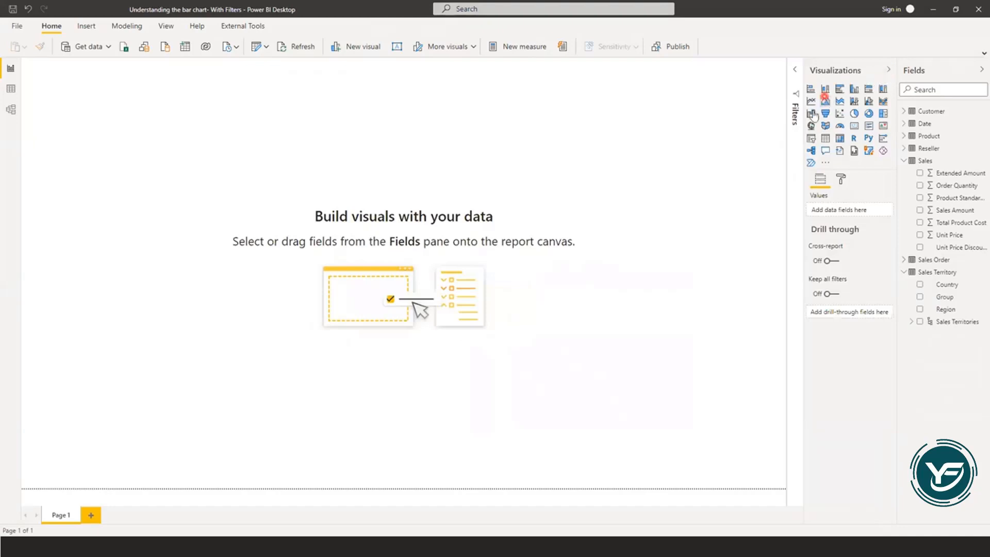
mouse_move(811, 89)
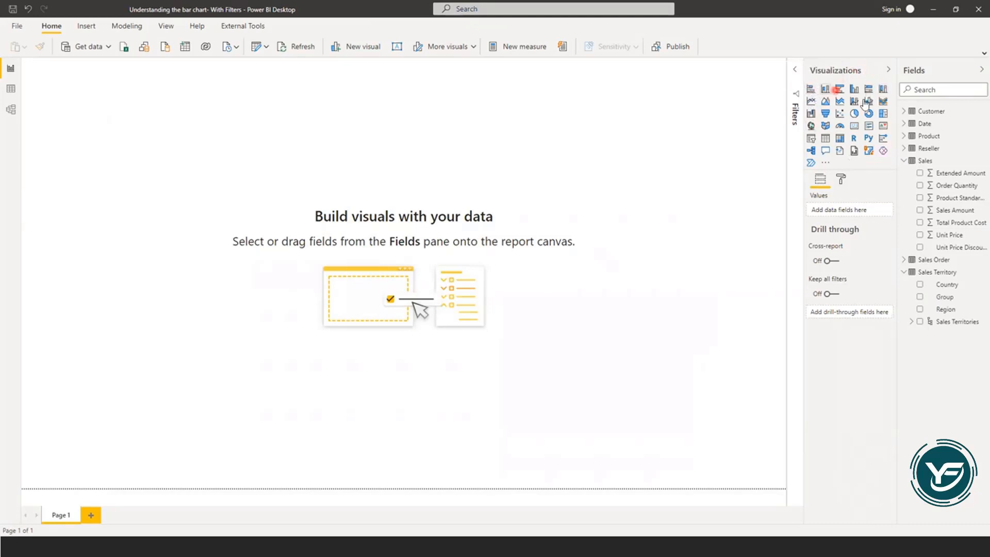
mouse_move(810, 89)
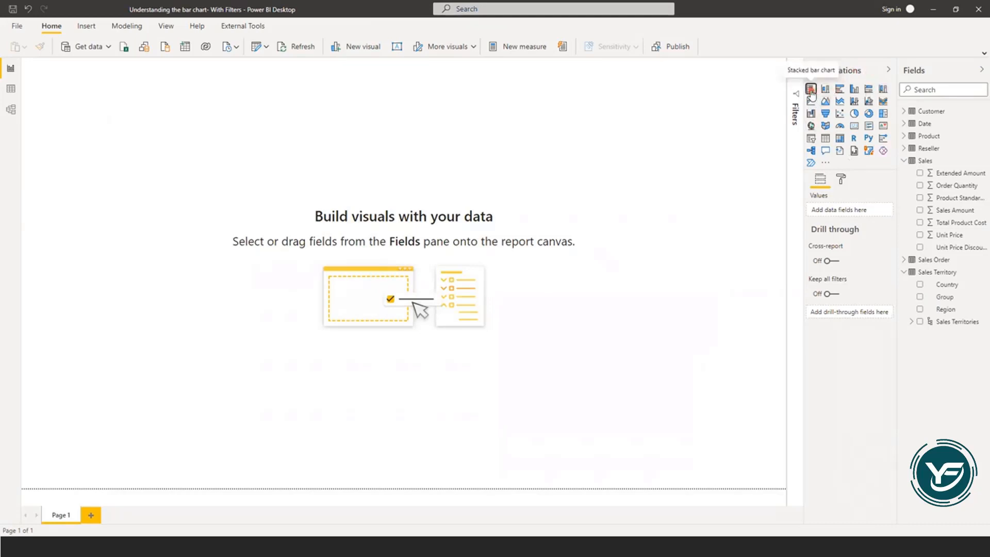
Add a stacked bar chart and stretch it across the top half of the page
click(811, 89)
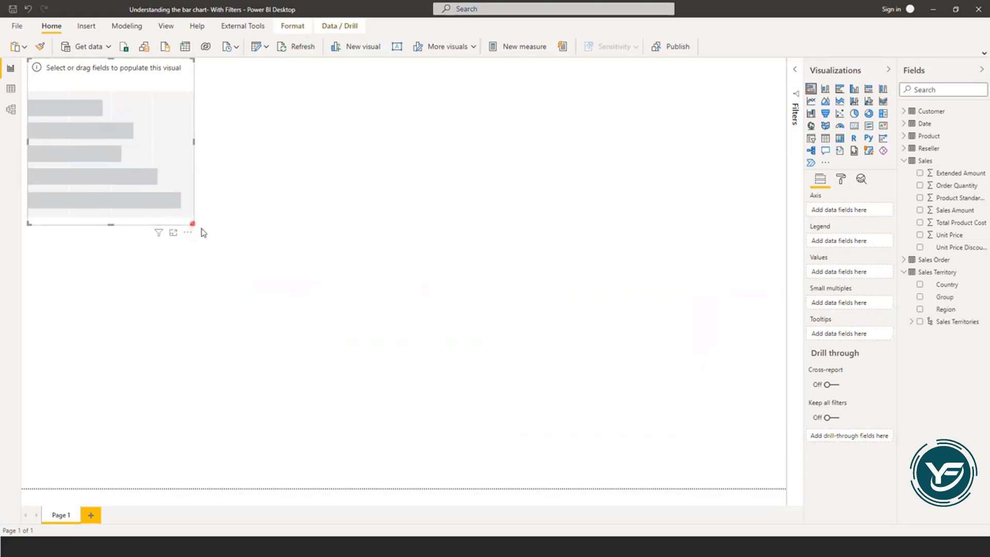
drag(193, 223, 785, 278)
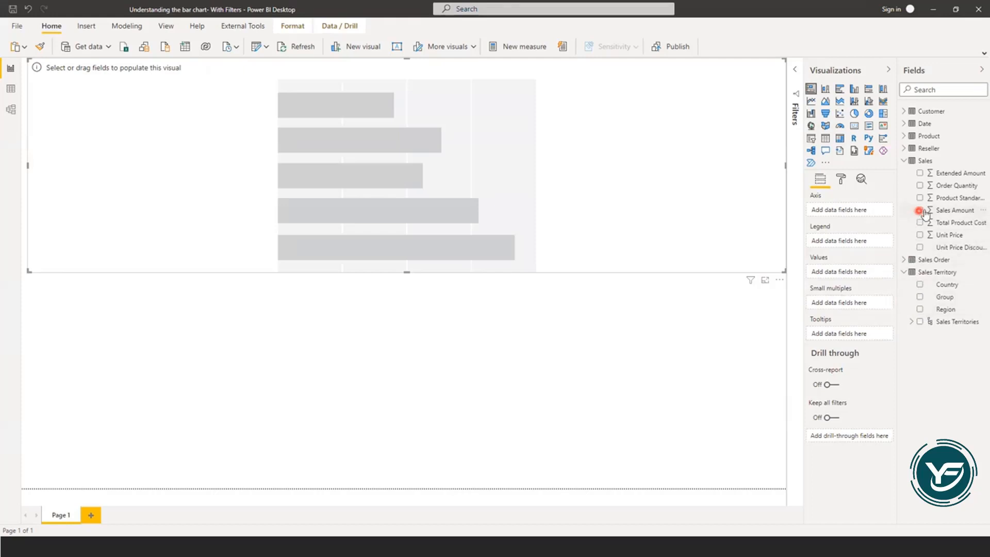
Set Sales Amount as the top chart's value, showing a single bar just over $100M
click(920, 211)
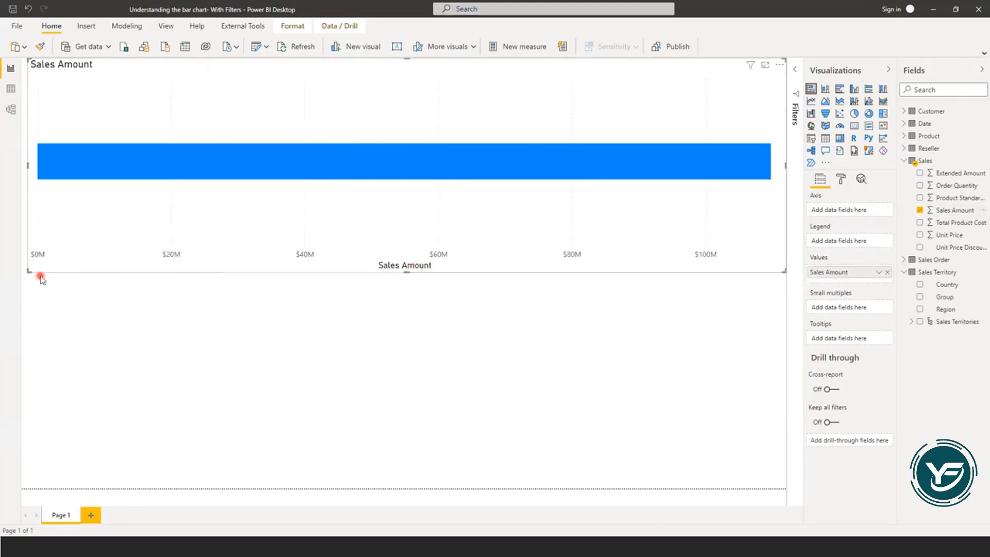
mouse_move(372, 279)
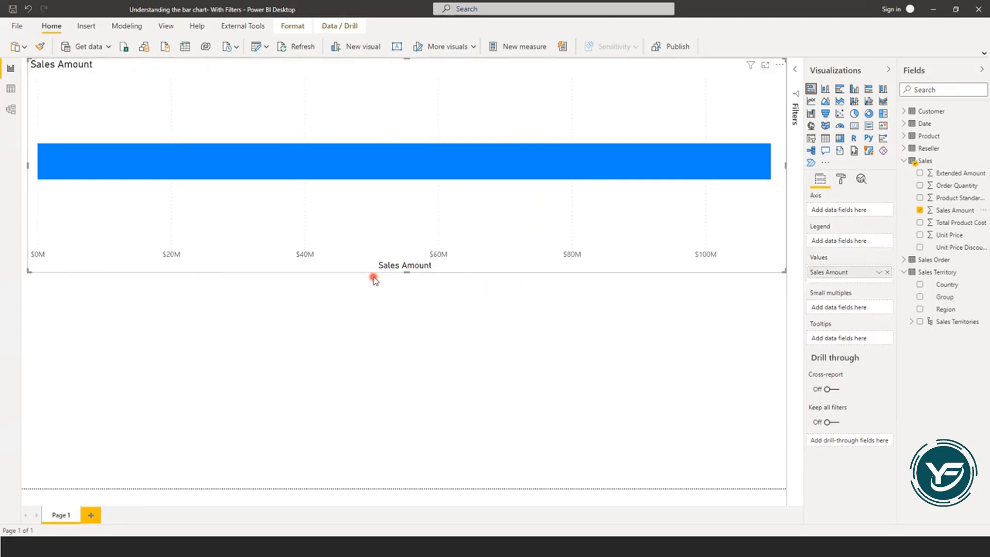
mouse_move(390, 194)
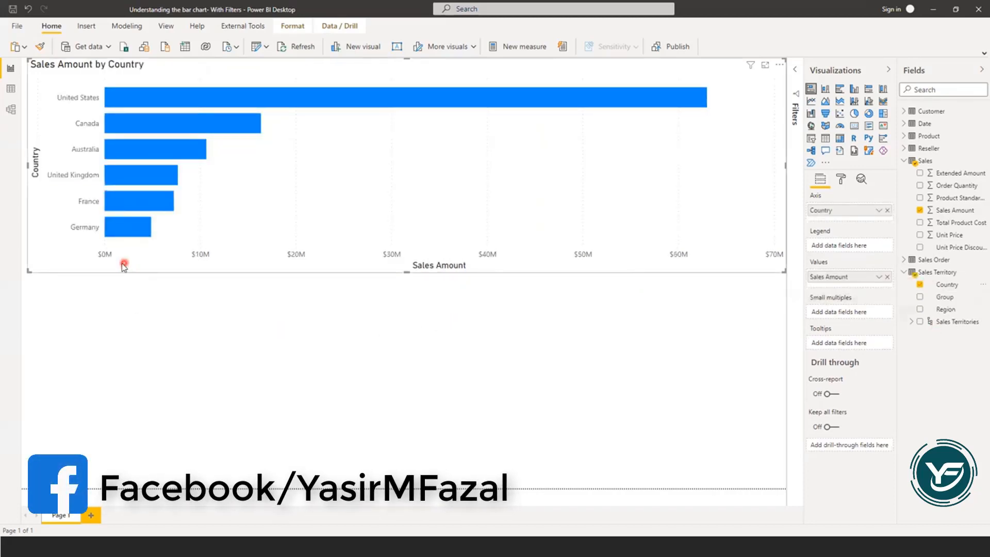
mouse_move(111, 196)
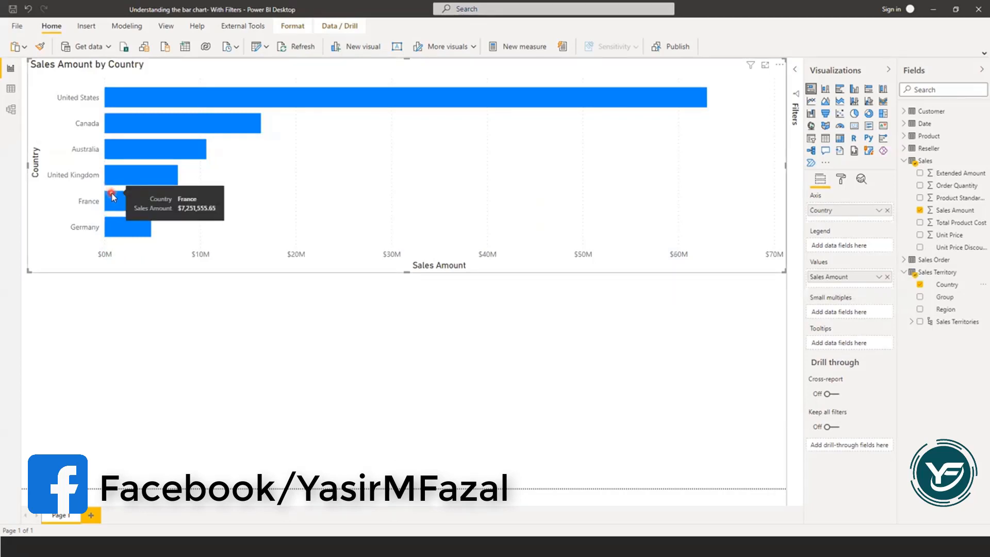
mouse_move(72, 154)
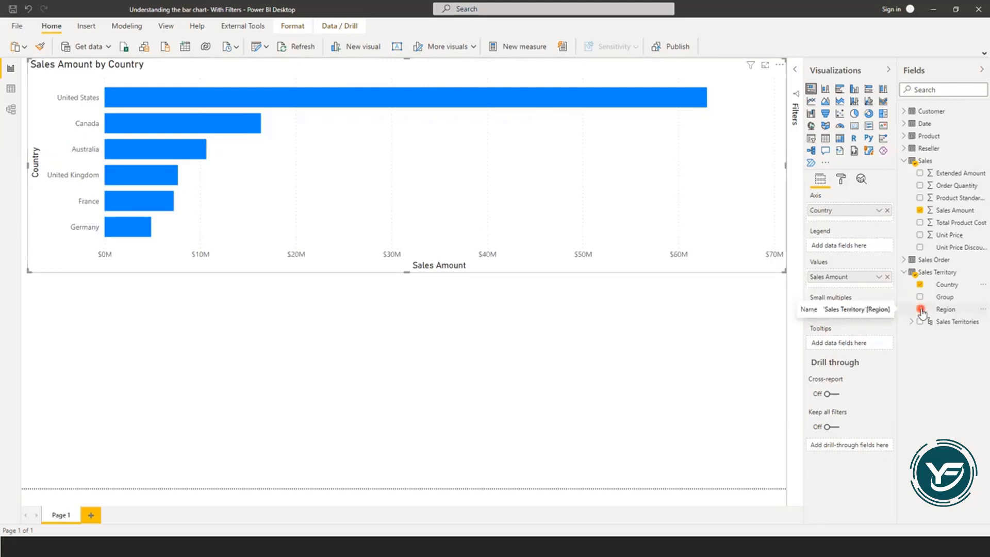
Add Region to the Legend so each country's bar splits into coloured Region segments
click(920, 310)
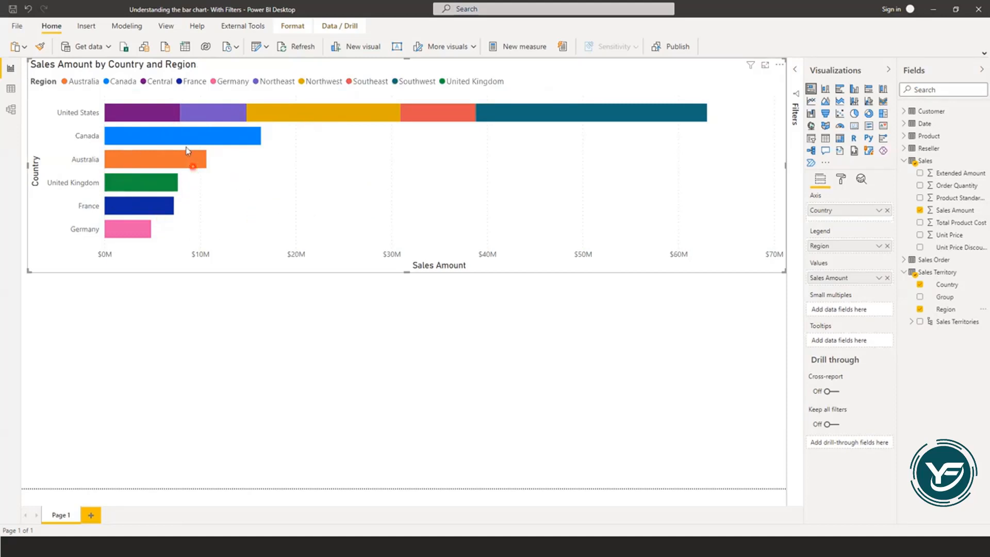
mouse_move(154, 116)
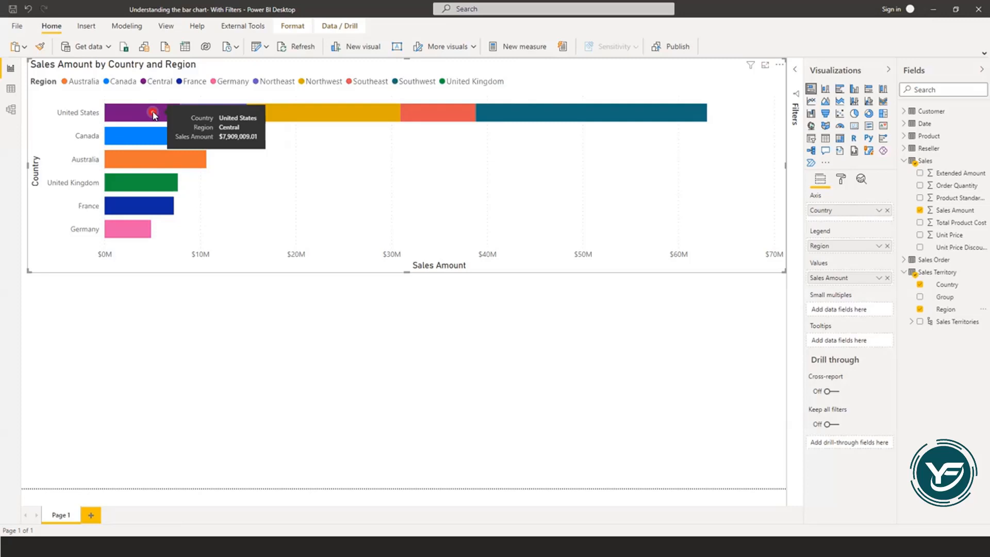
mouse_move(532, 114)
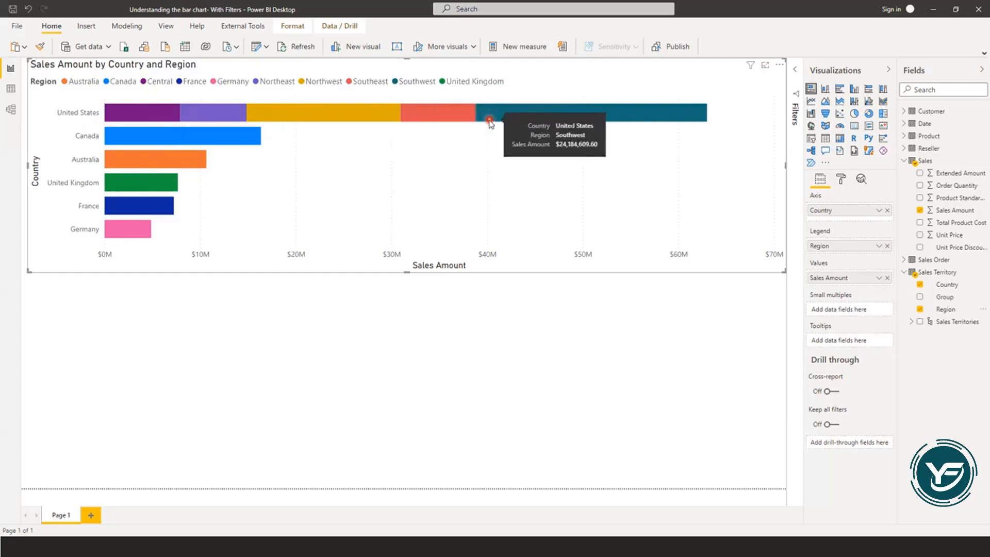
mouse_move(683, 156)
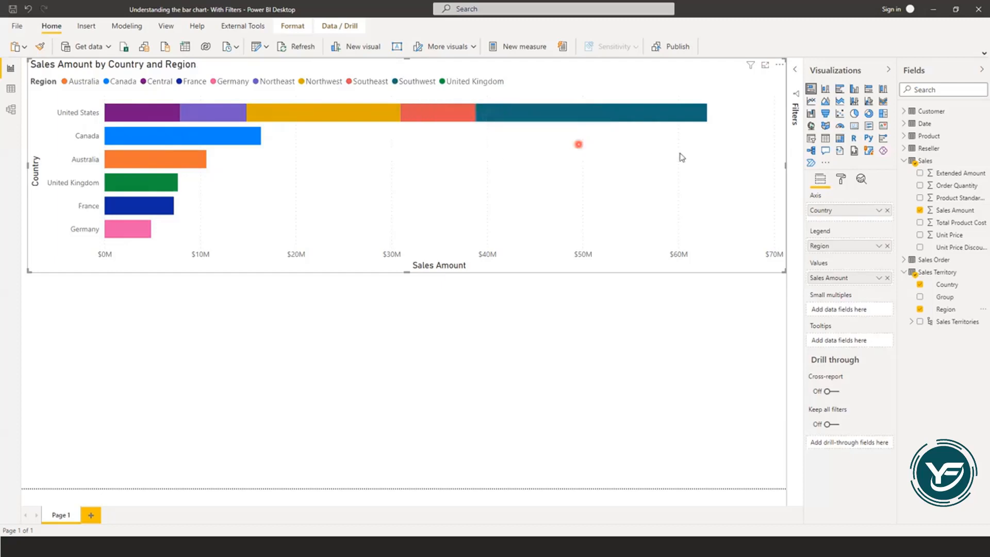
mouse_move(811, 89)
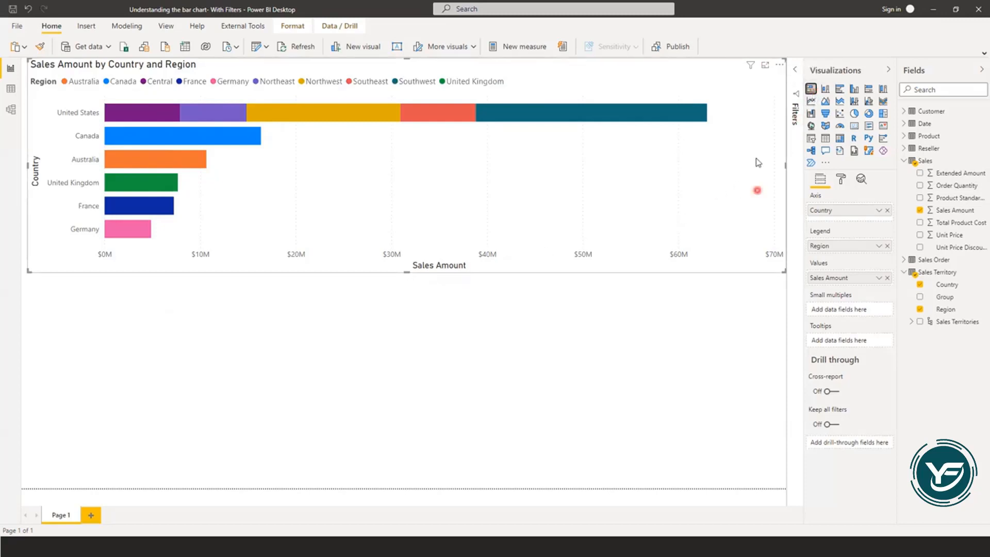
mouse_move(745, 170)
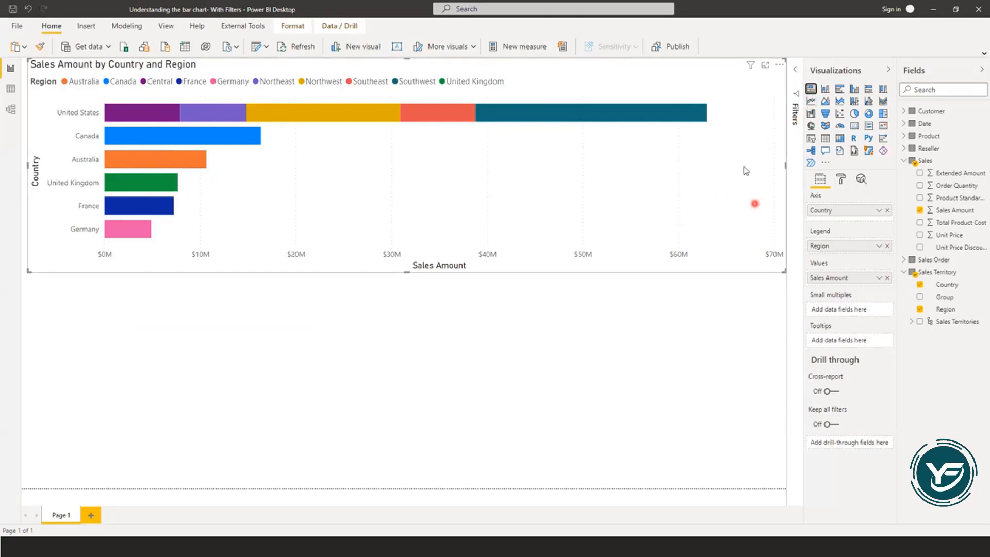
mouse_move(165, 333)
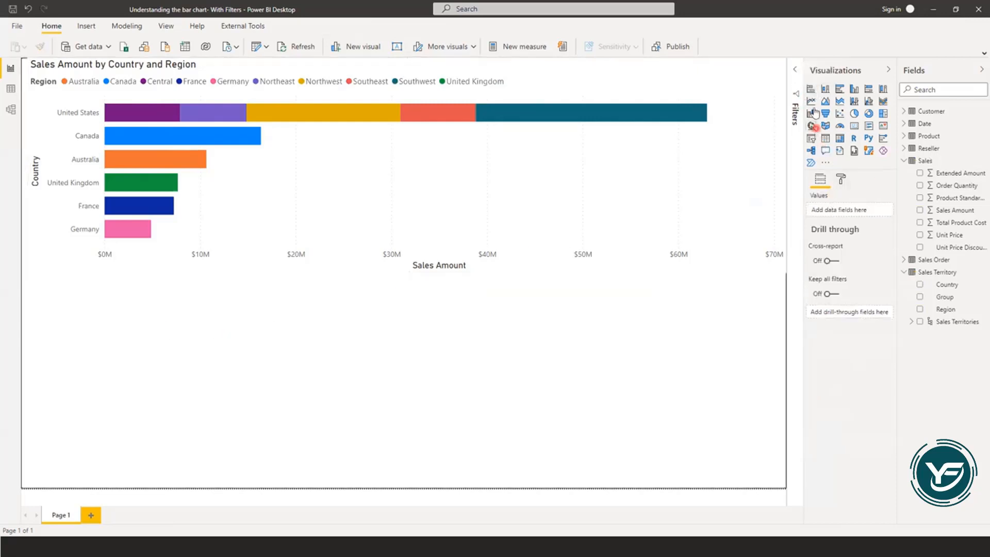
Add a second stacked bar chart below and plot its Sales Amount by Country
click(810, 89)
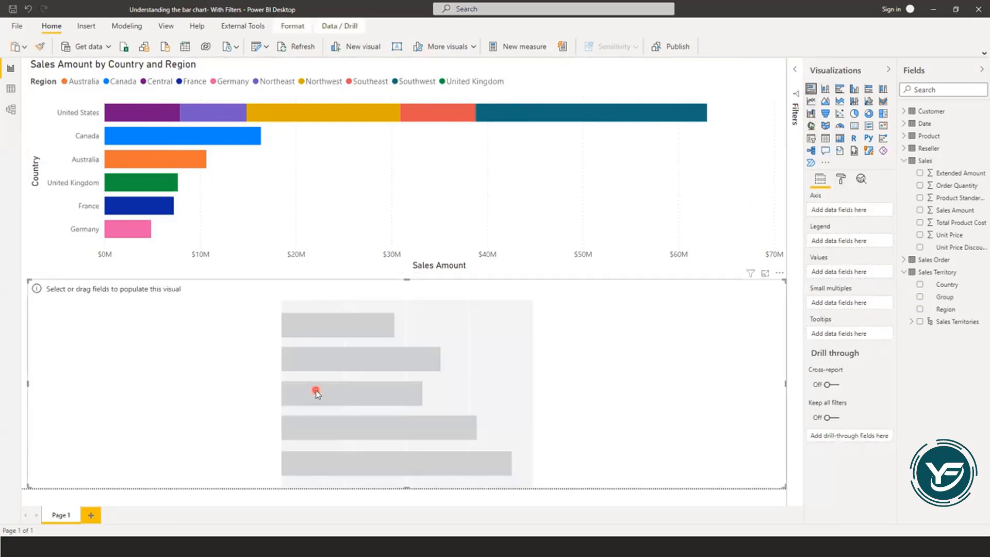
mouse_move(360, 357)
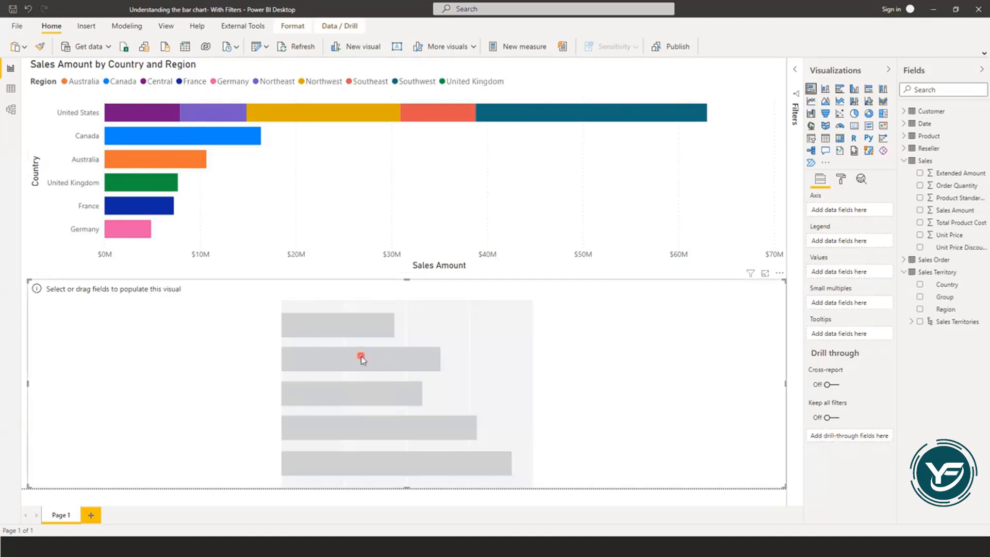
mouse_move(529, 355)
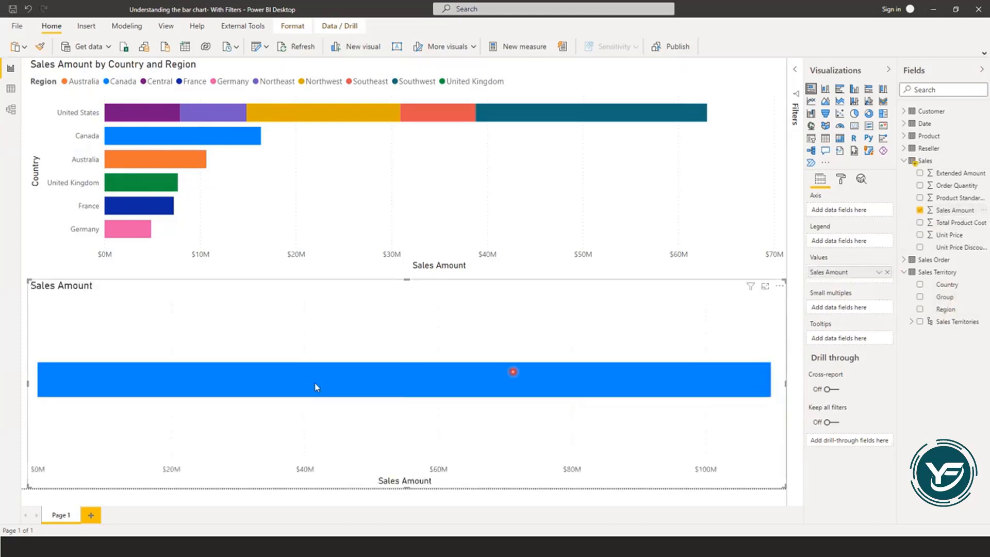
mouse_move(355, 384)
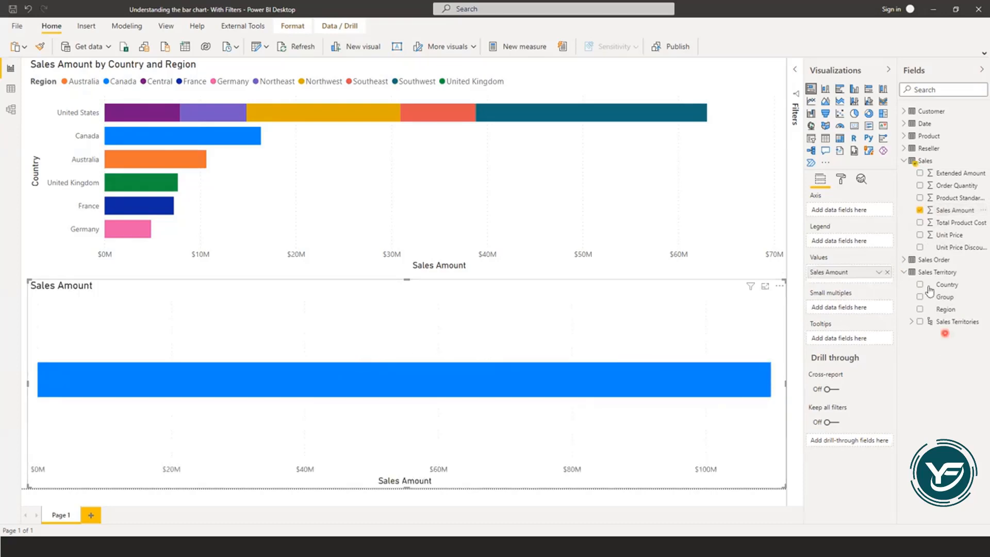
click(920, 285)
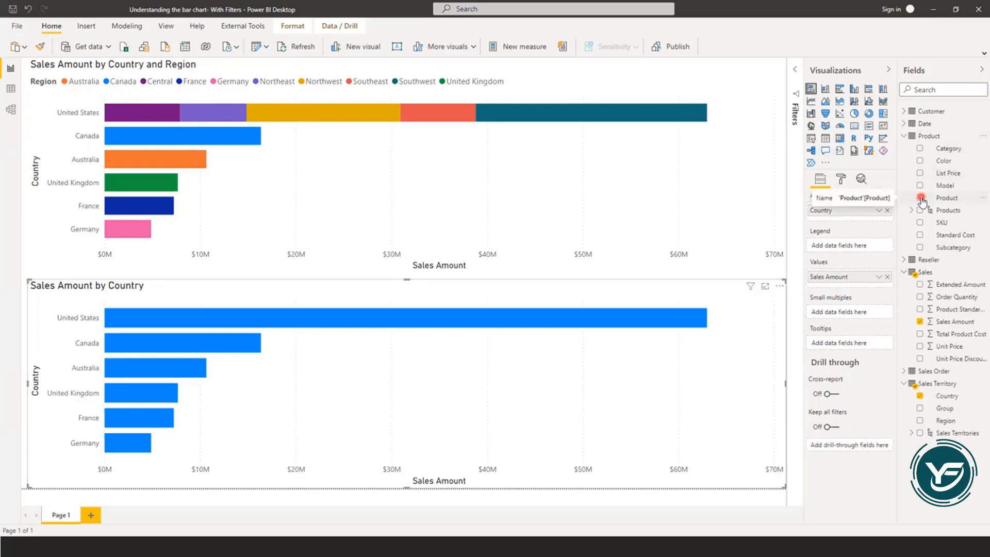
Add Product to the lower chart's Legend, splitting each Country bar by Product
click(920, 197)
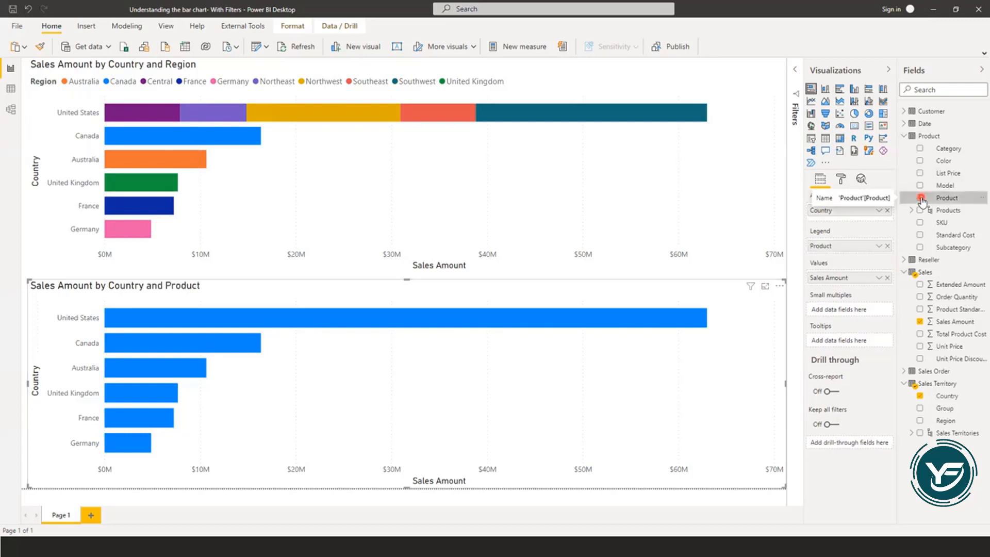
click(920, 197)
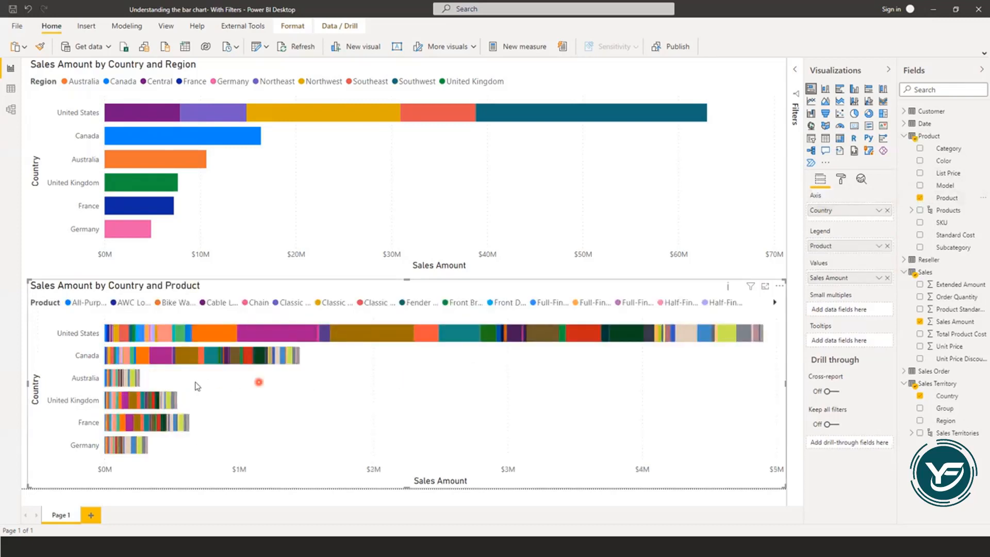
mouse_move(114, 458)
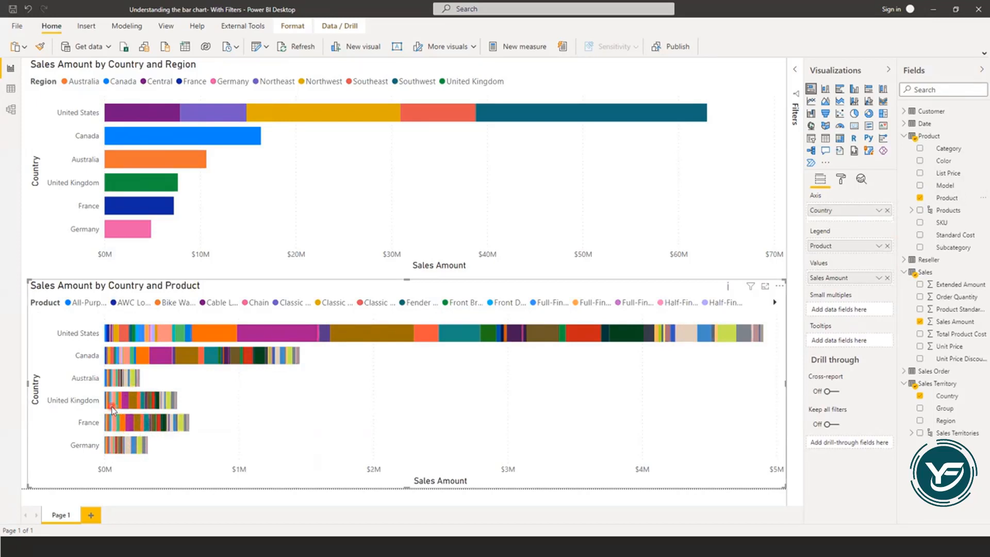
mouse_move(113, 405)
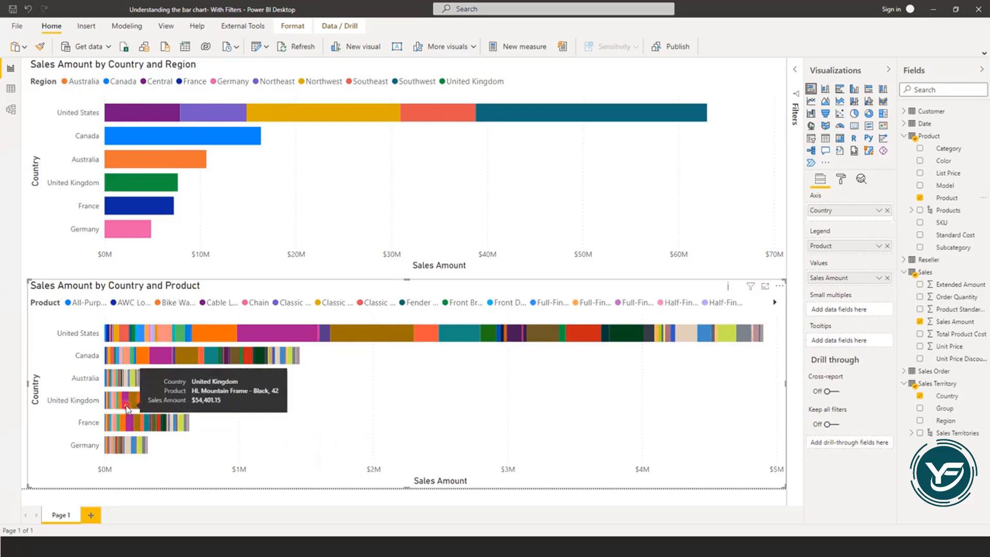
mouse_move(132, 403)
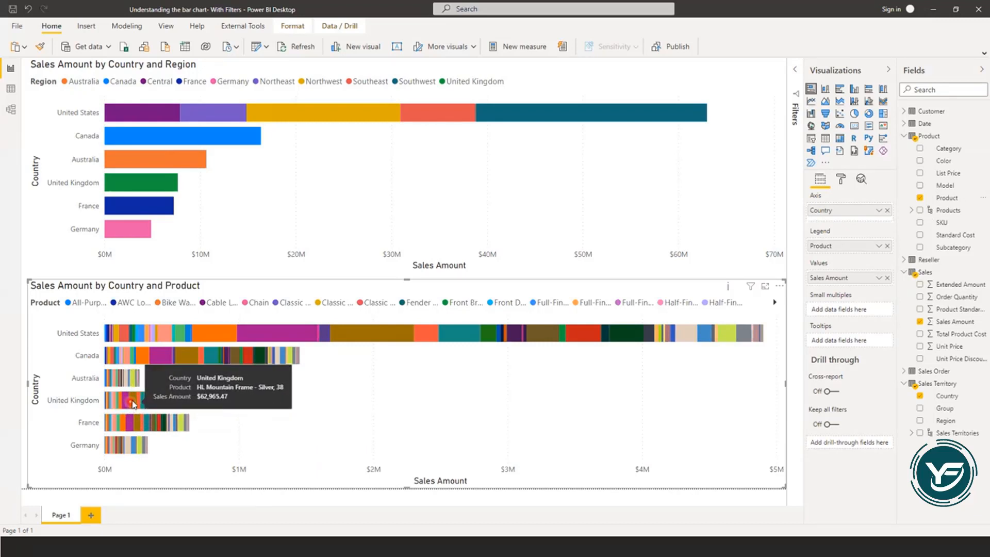
mouse_move(138, 371)
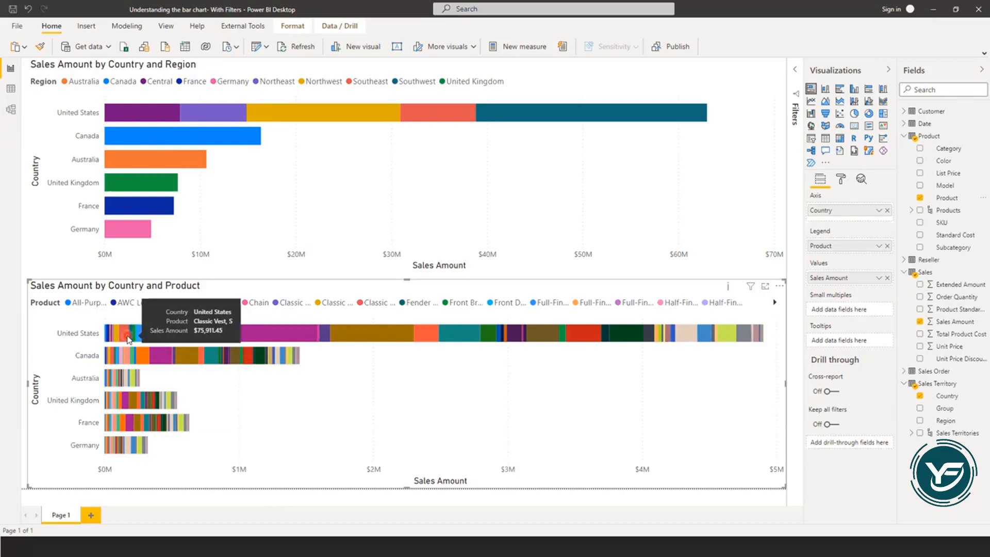
mouse_move(298, 372)
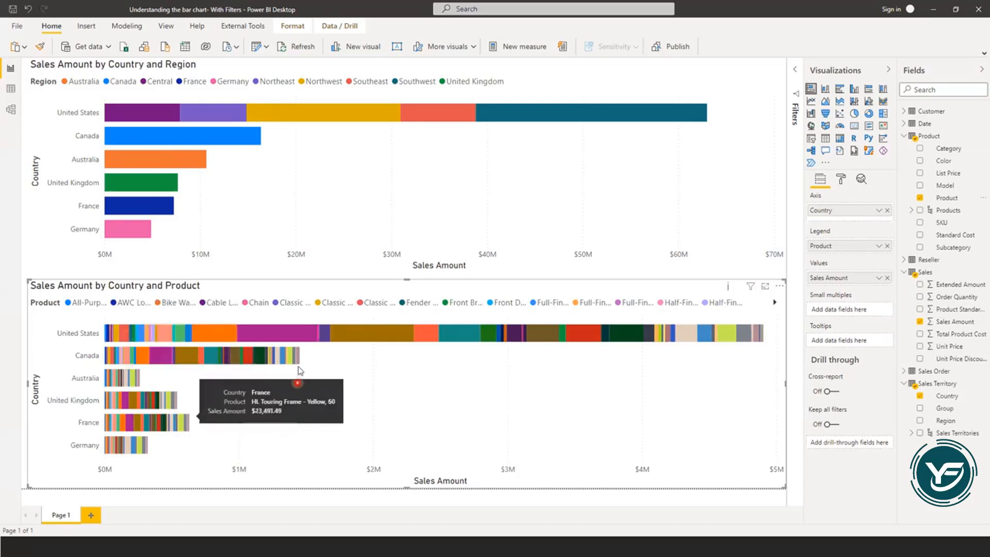
mouse_move(277, 333)
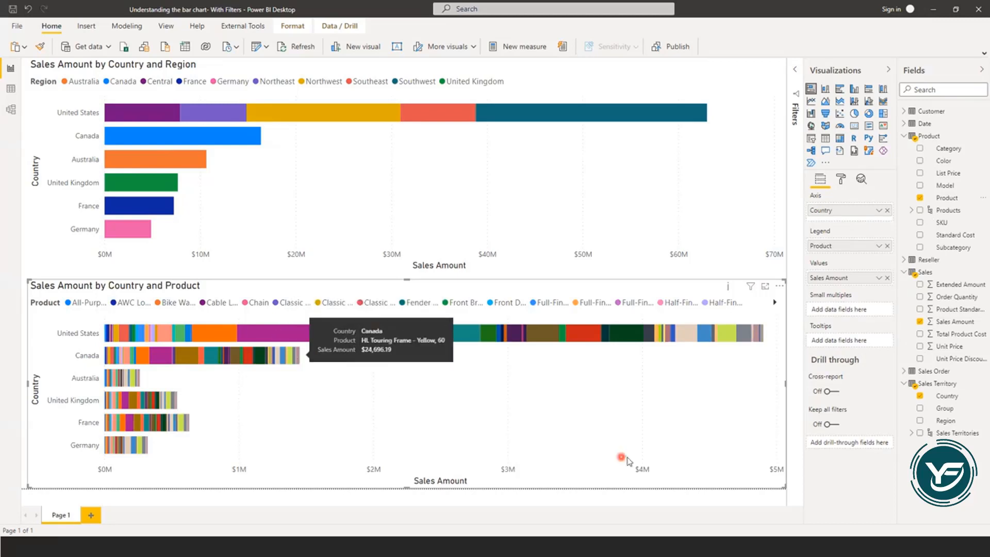
mouse_move(748, 263)
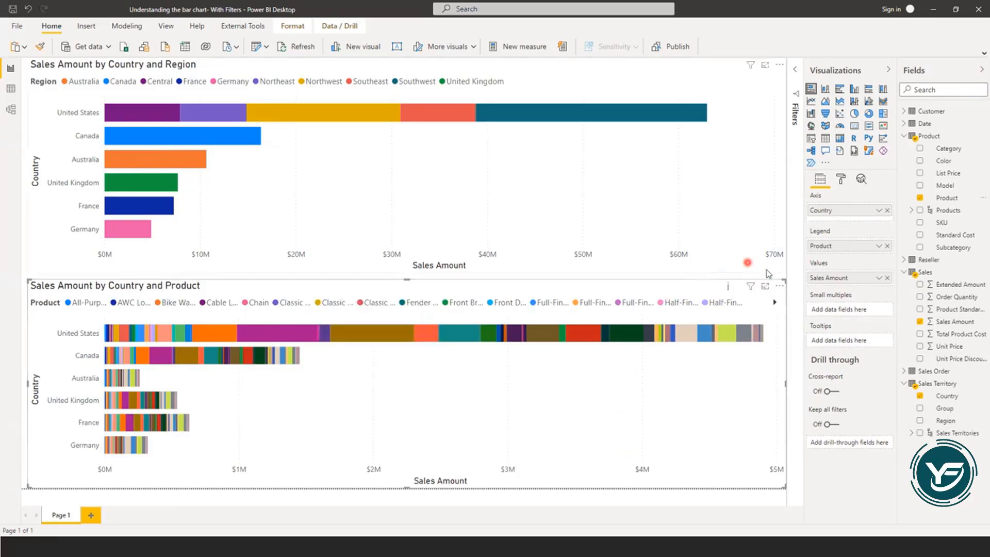
mouse_move(842, 213)
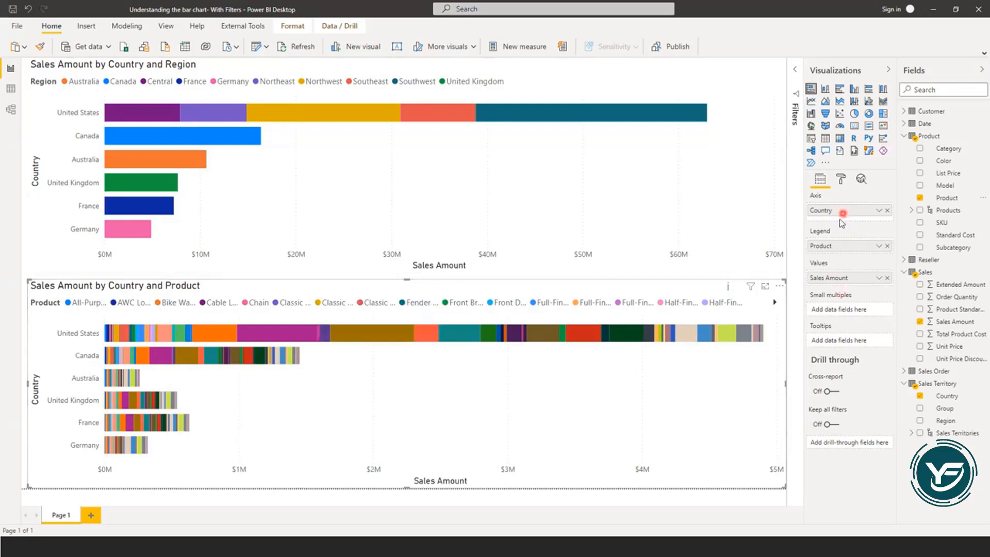
mouse_move(702, 295)
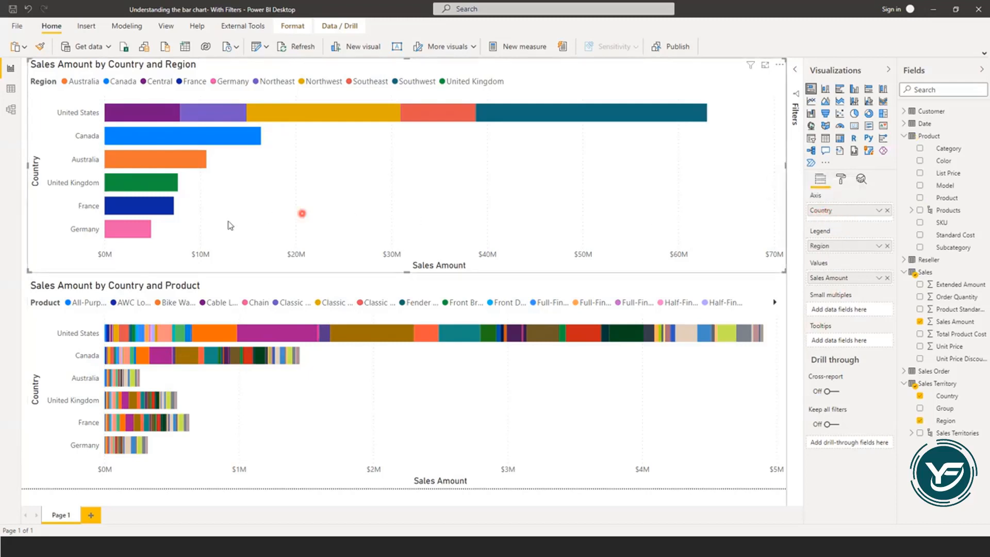
mouse_move(78, 180)
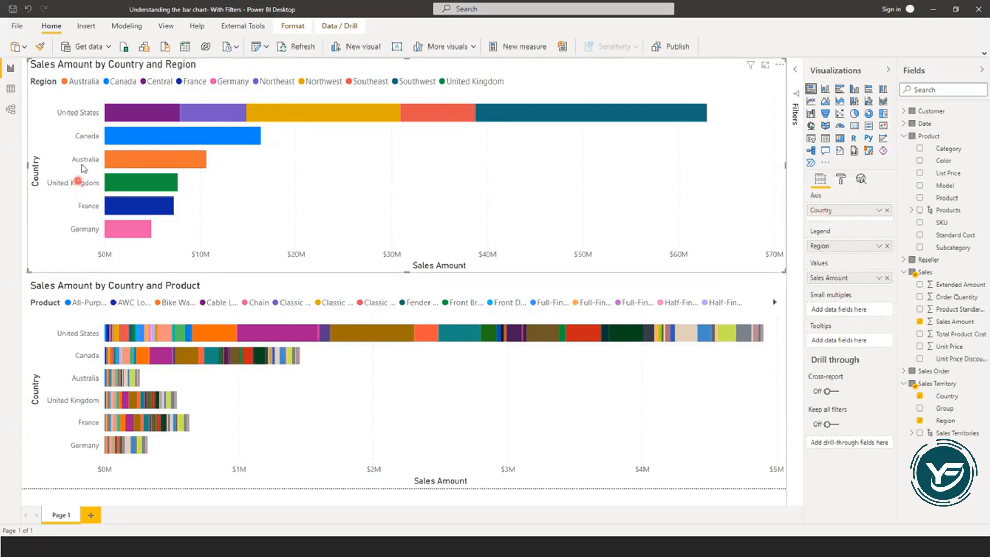
mouse_move(837, 245)
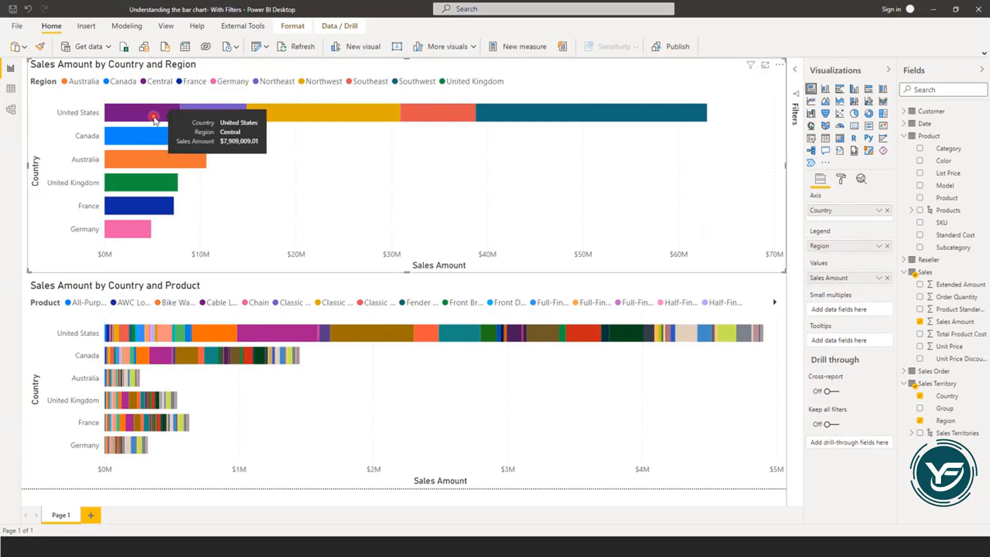
mouse_move(201, 113)
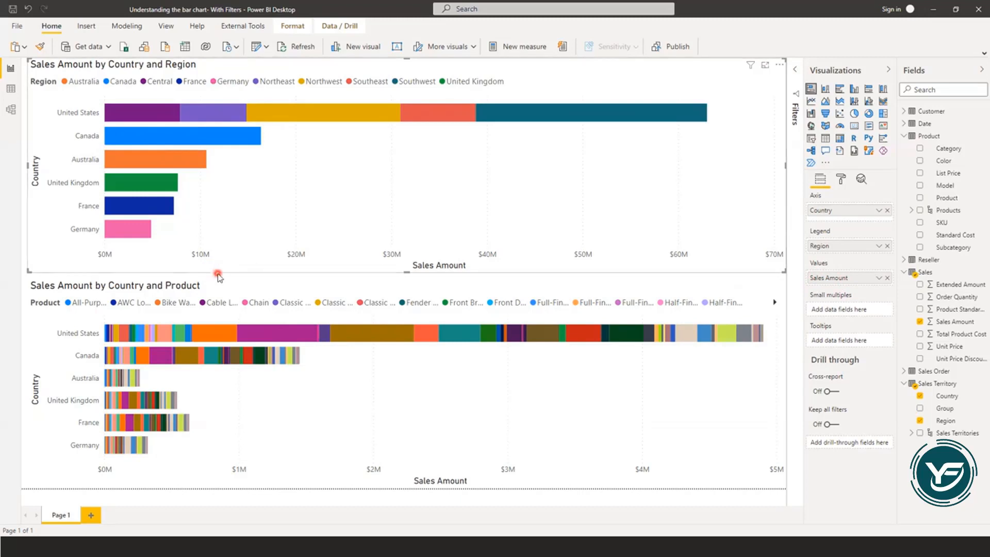
mouse_move(228, 272)
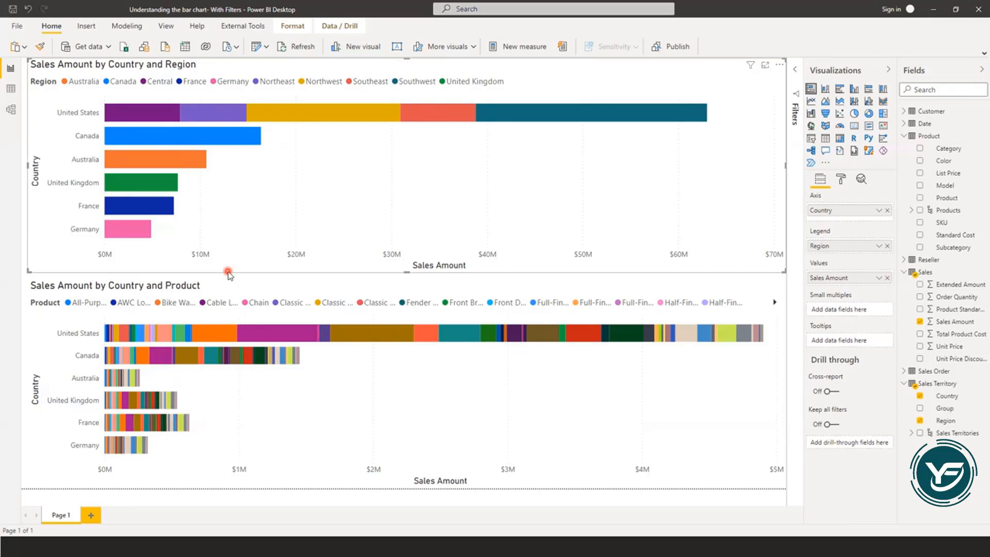
mouse_move(842, 317)
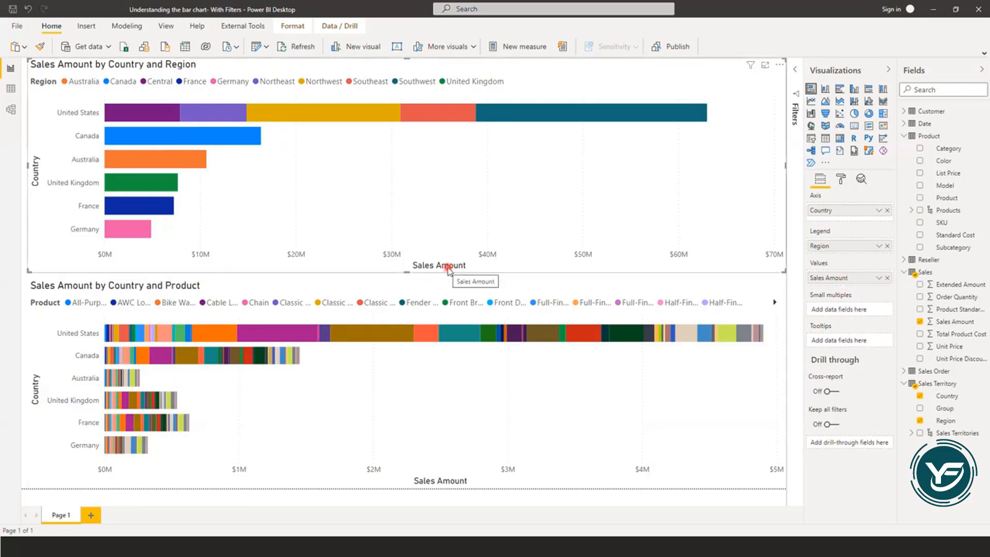
Show the aggregation list for the upper chart's Sales Amount value
click(881, 279)
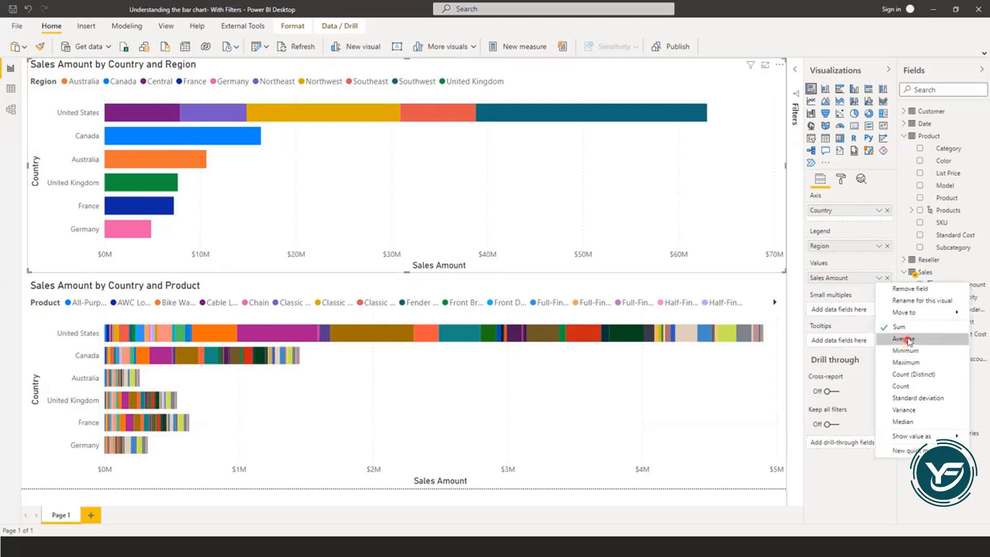
mouse_move(903, 338)
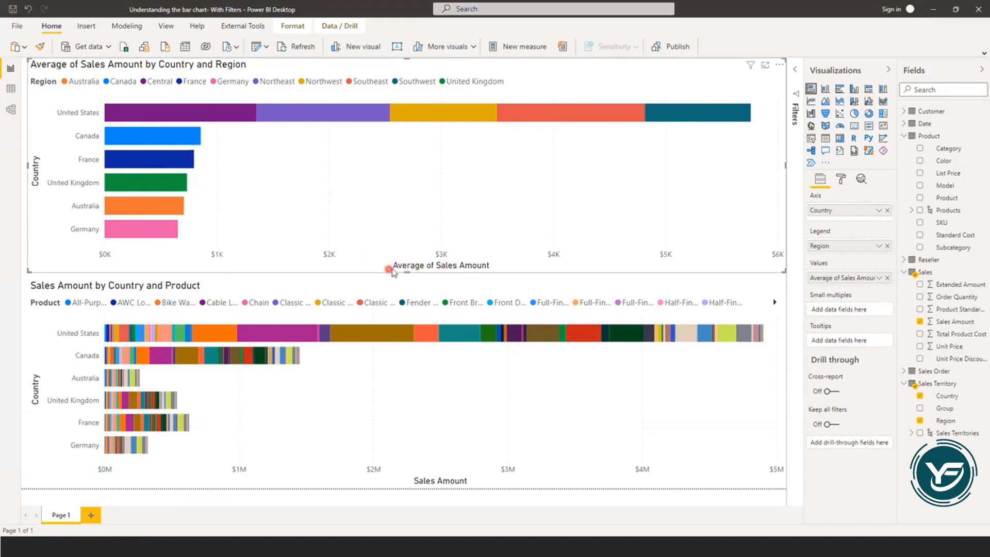
mouse_move(440, 270)
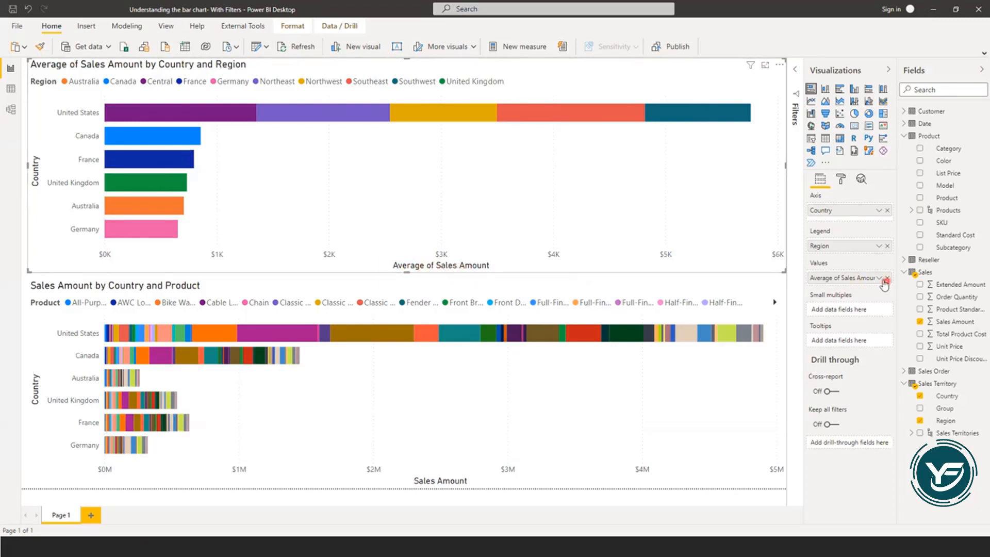
click(880, 278)
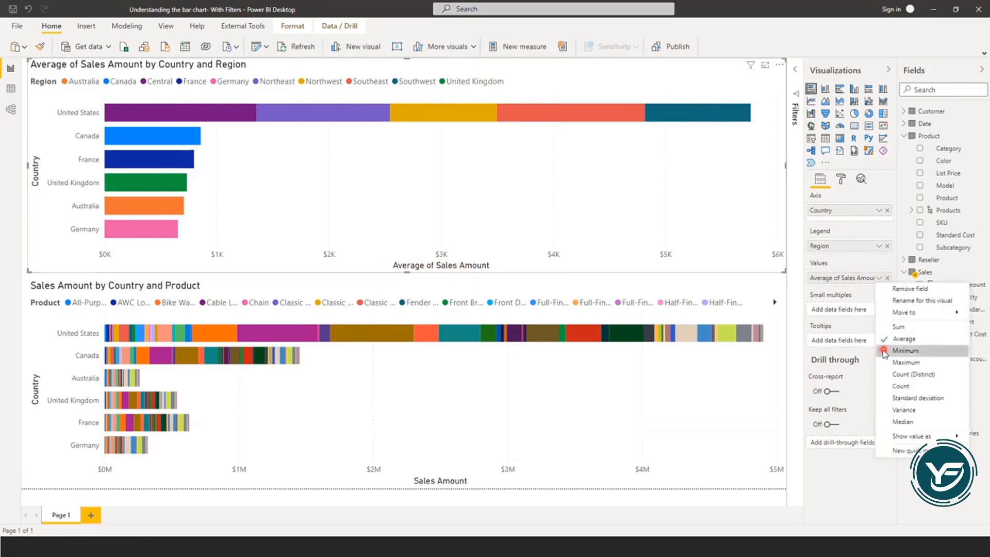
mouse_move(891, 363)
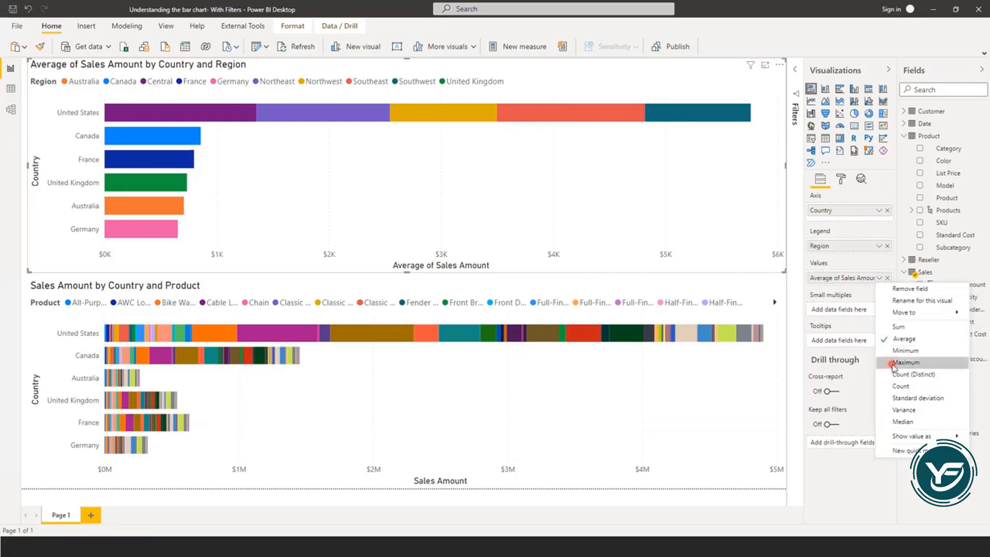
click(905, 363)
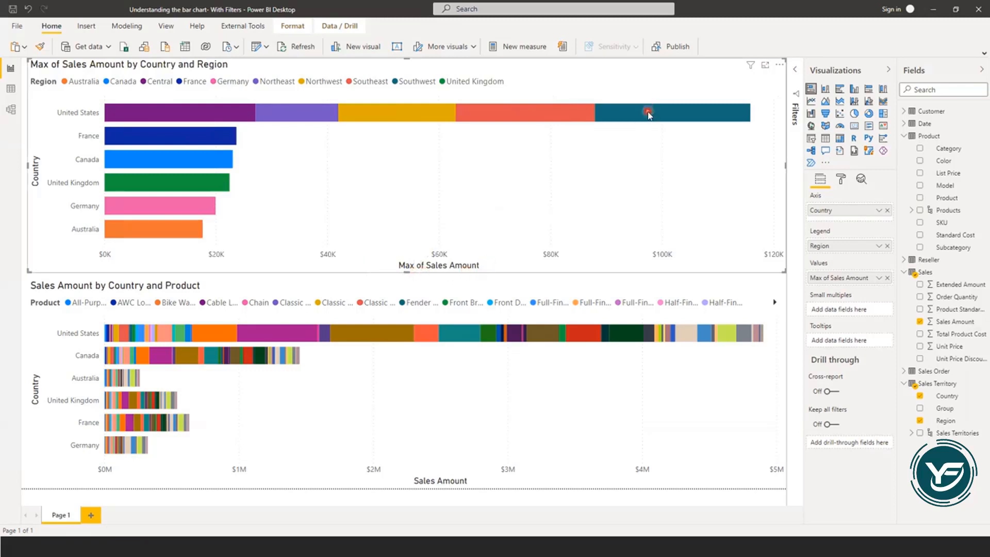
mouse_move(546, 111)
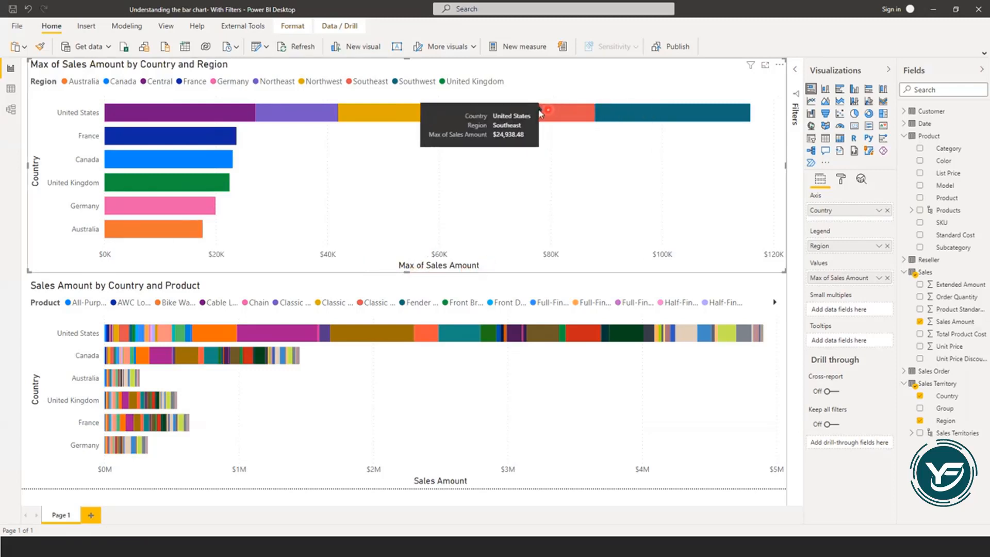
mouse_move(371, 112)
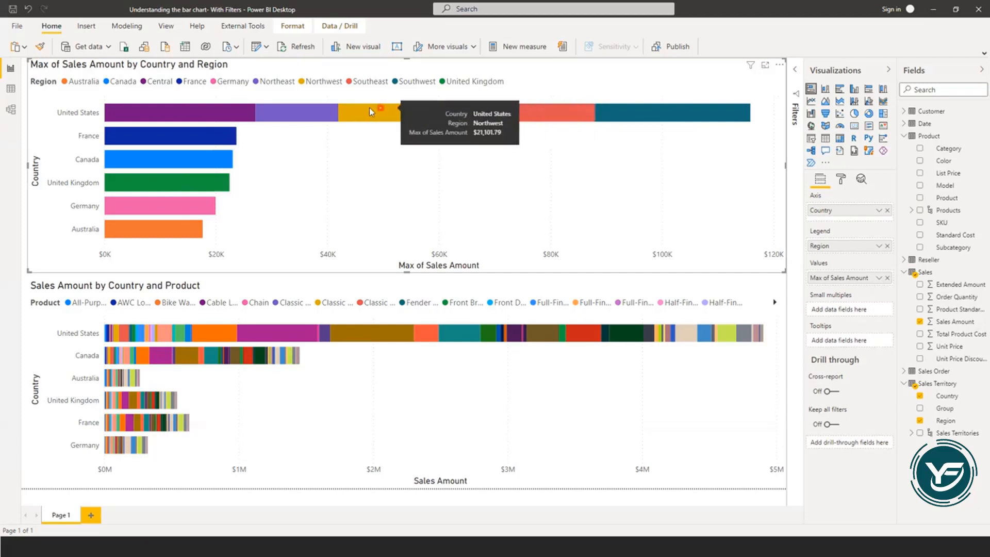
mouse_move(181, 114)
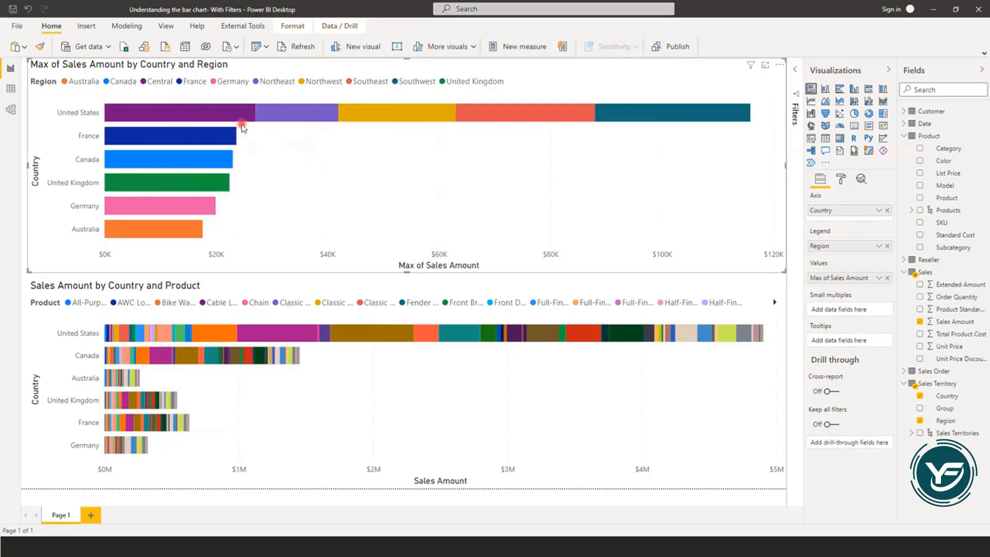
mouse_move(213, 120)
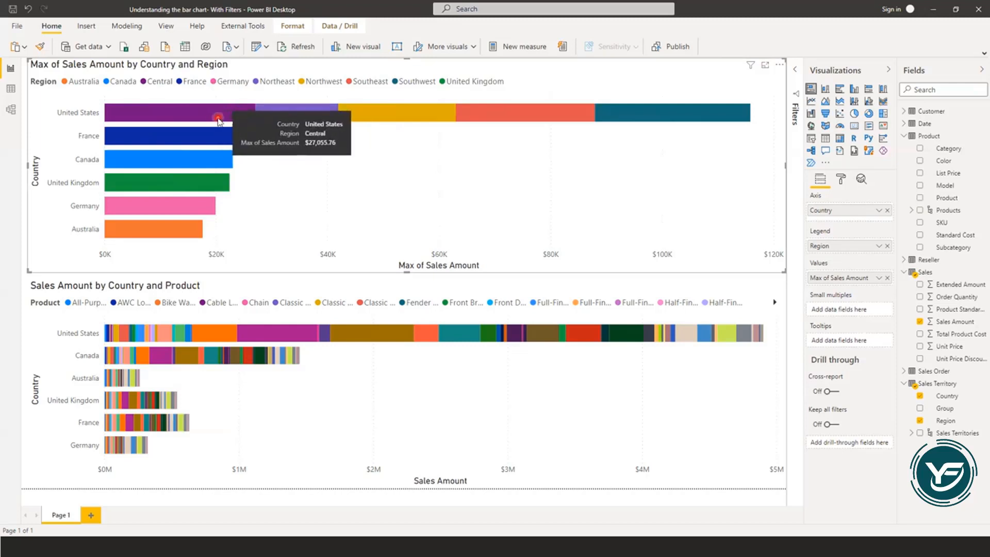
mouse_move(313, 116)
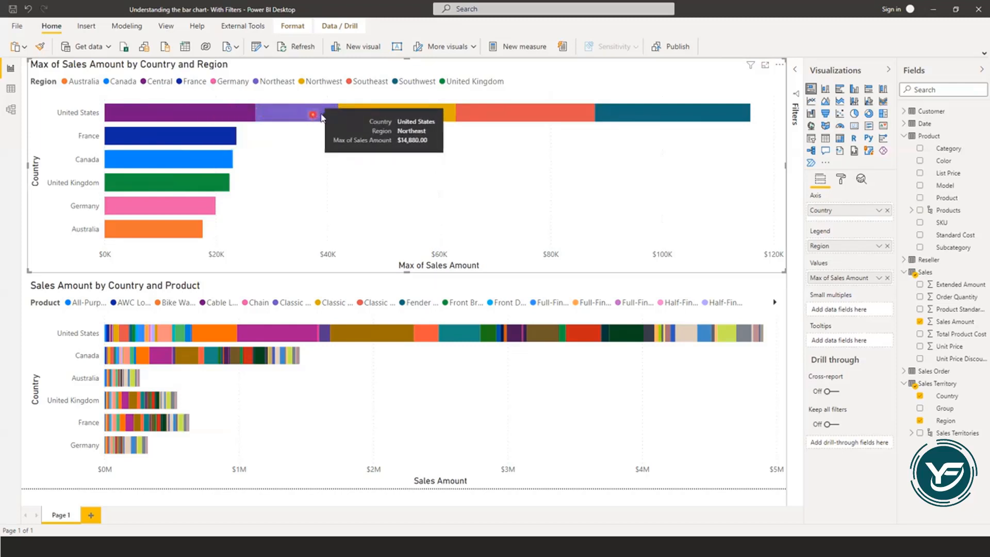
mouse_move(238, 115)
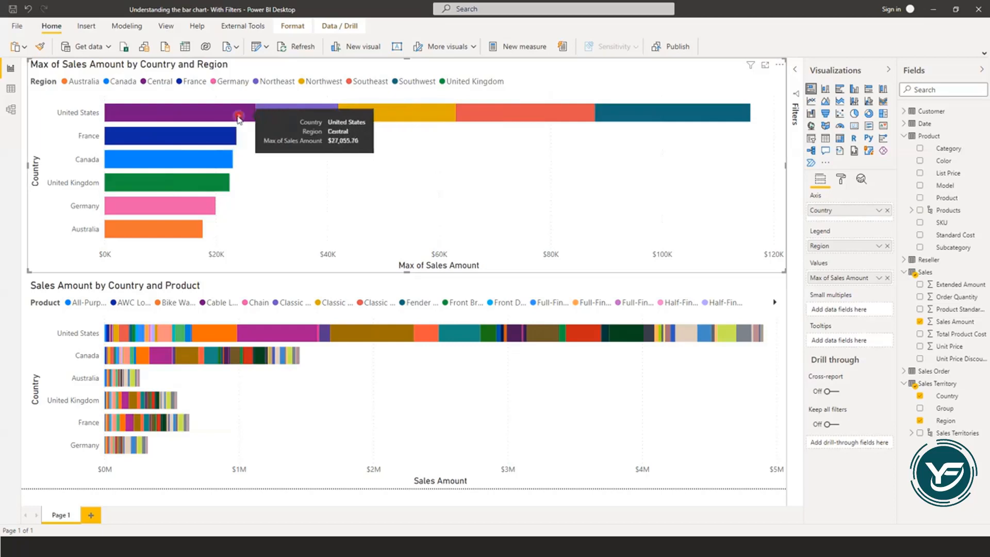
mouse_move(320, 115)
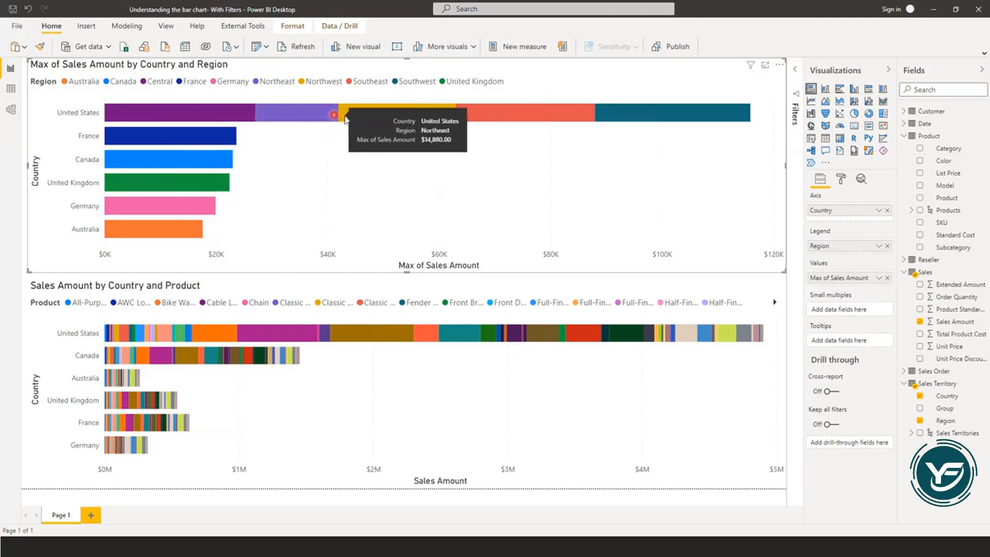
mouse_move(327, 162)
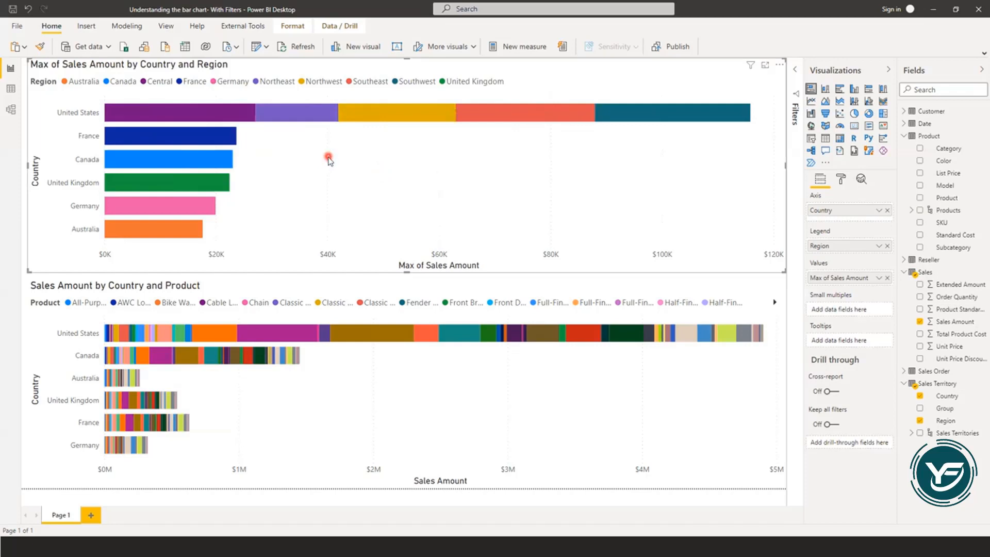
mouse_move(335, 151)
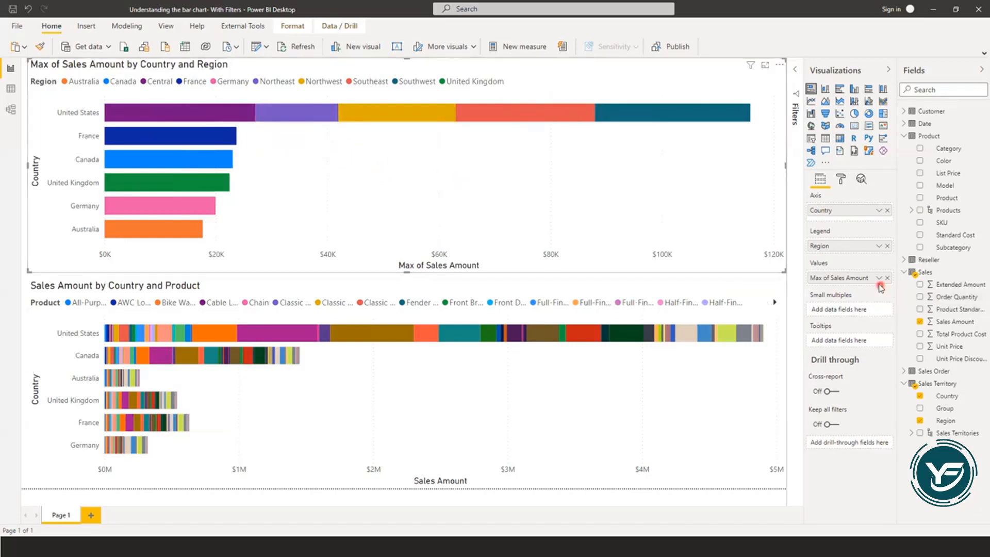
Switch the upper chart's value from Max to Variance of Sales Amount
click(880, 277)
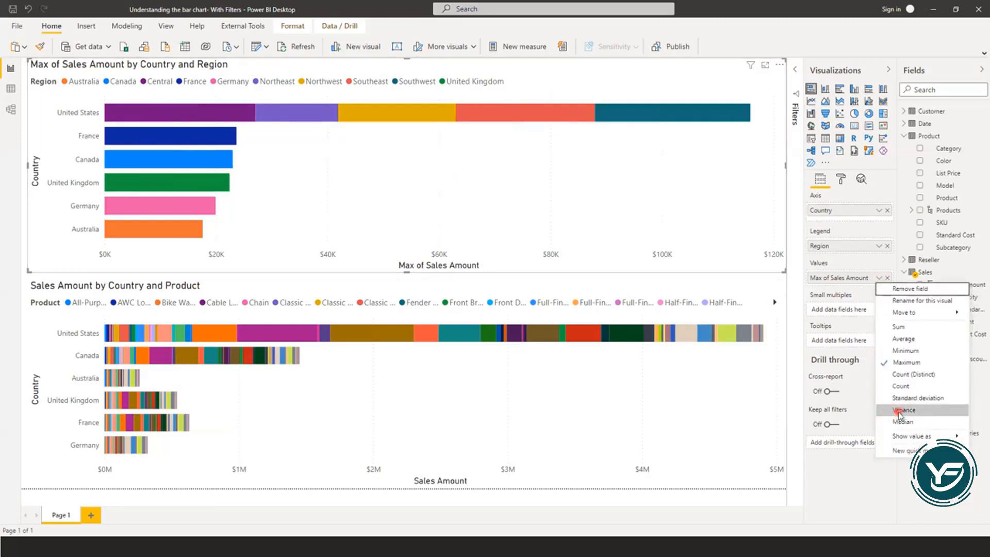
click(904, 411)
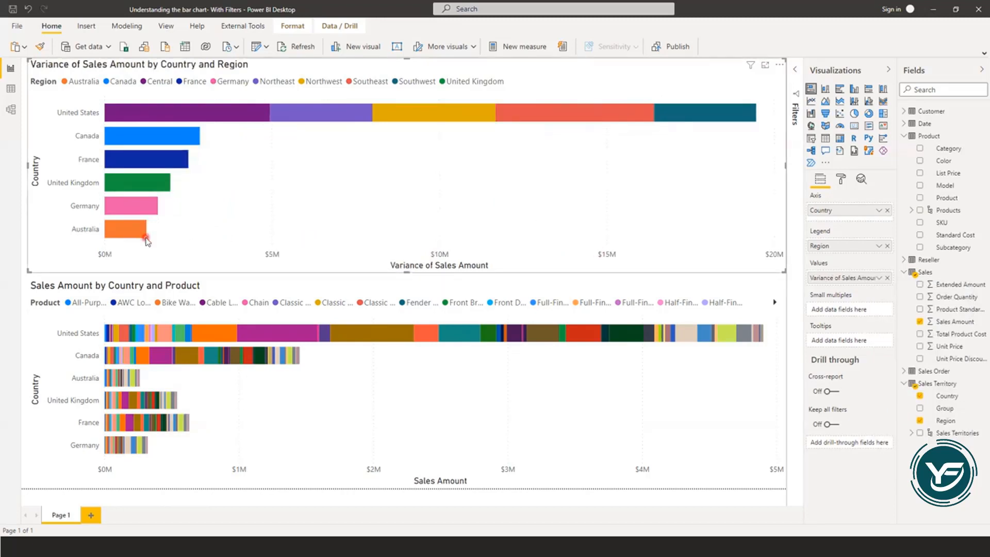
mouse_move(167, 240)
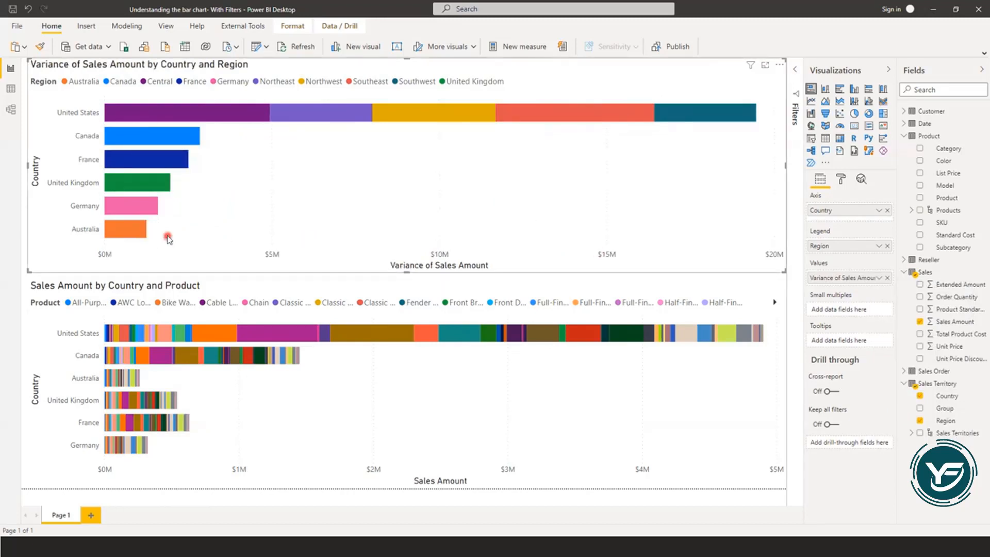
mouse_move(247, 188)
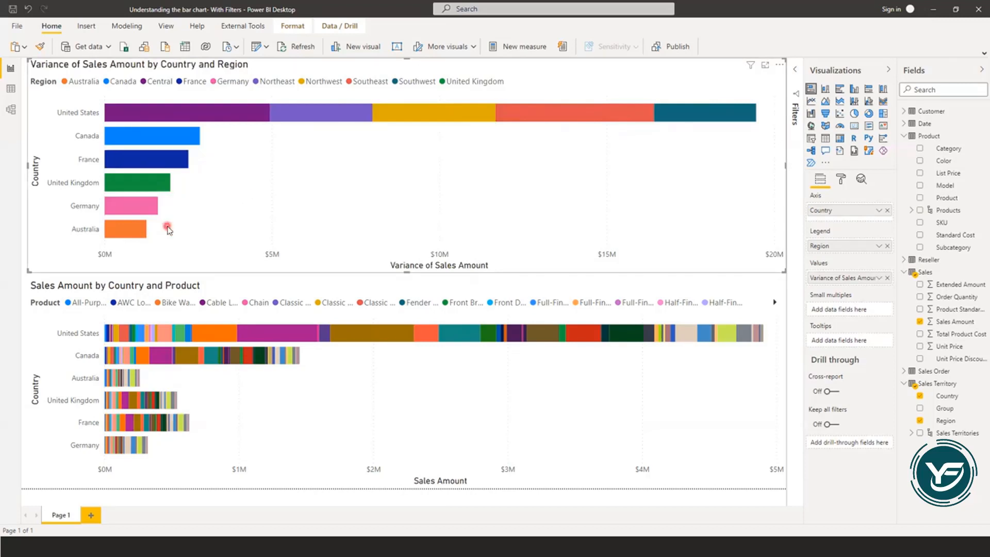
mouse_move(174, 227)
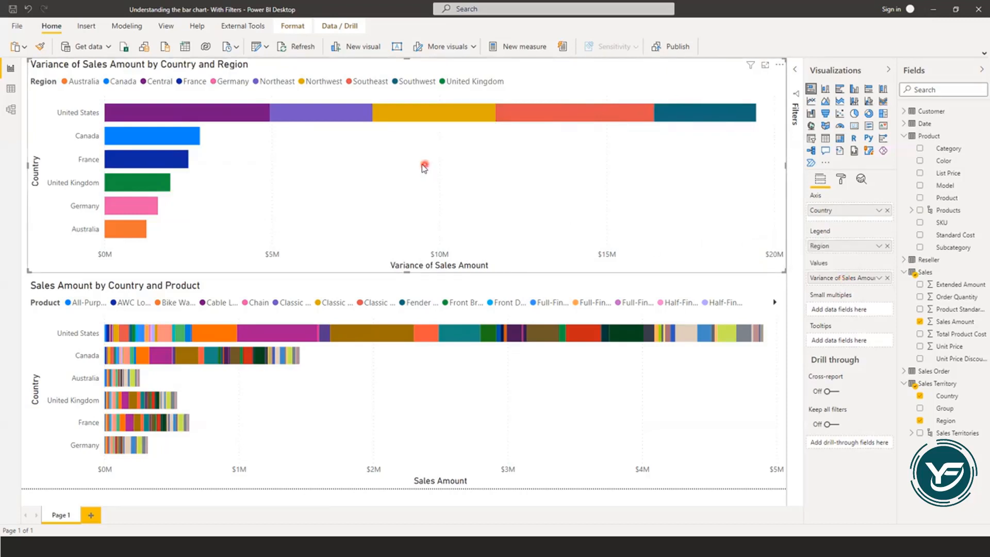
mouse_move(418, 167)
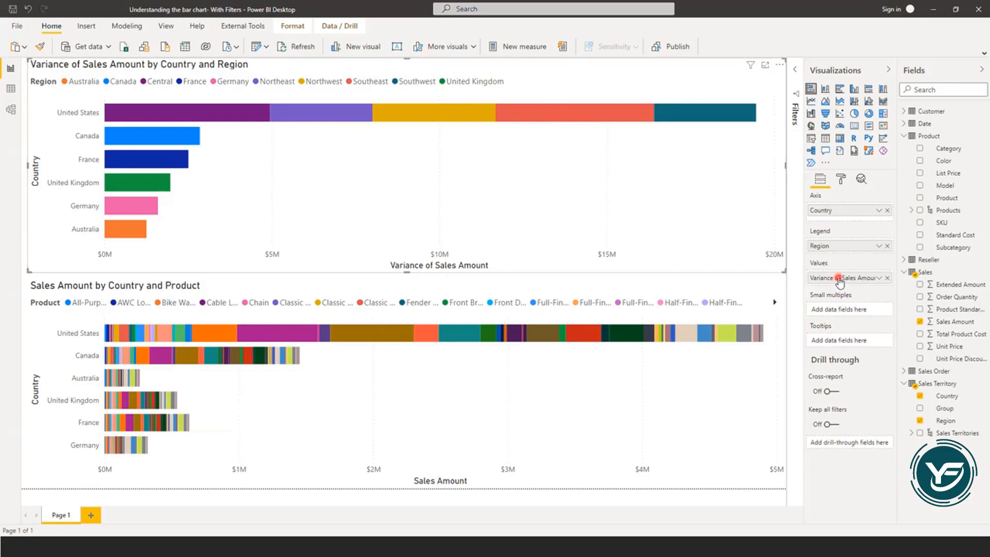
mouse_move(819, 371)
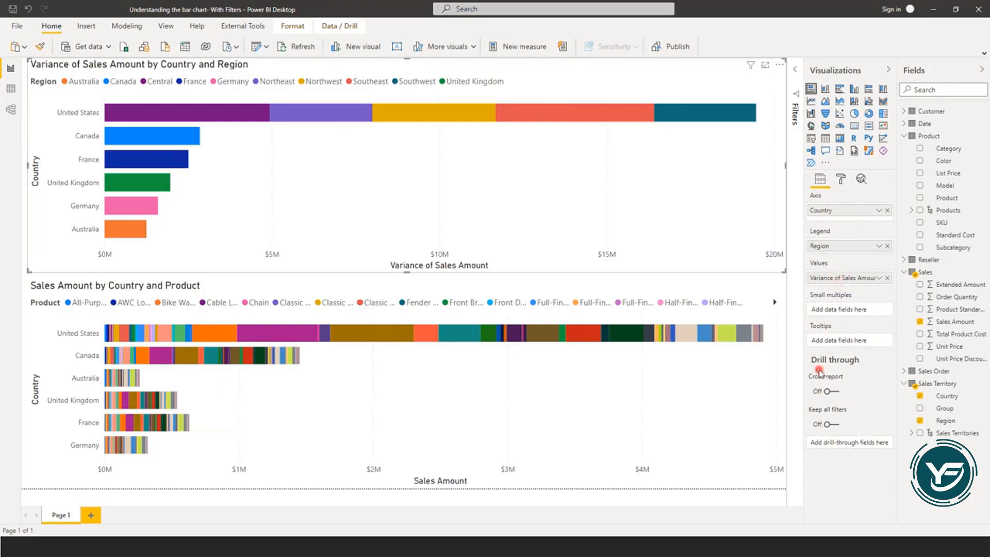
mouse_move(819, 369)
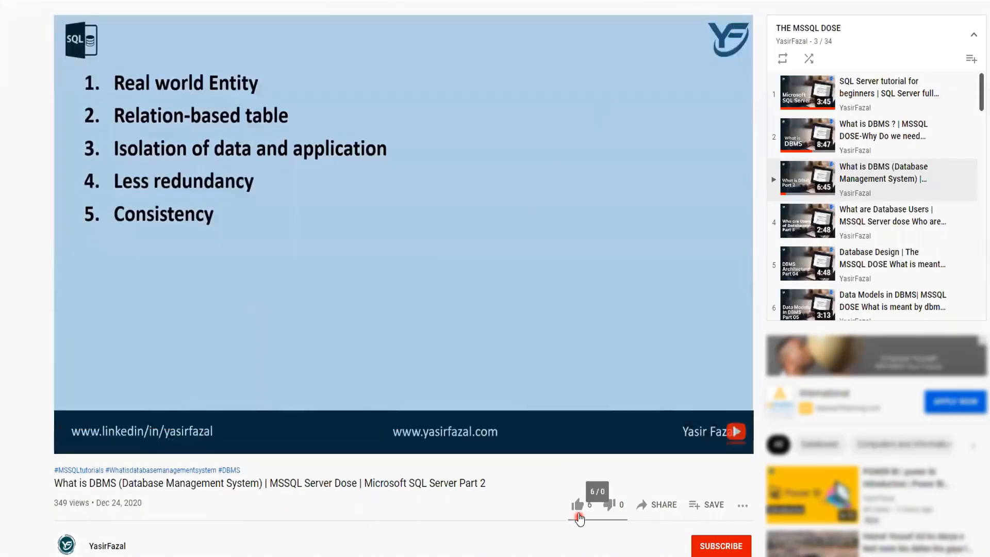
Like the DBMS video, subscribe to YasirFazal, and show the channel's notification options
click(576, 505)
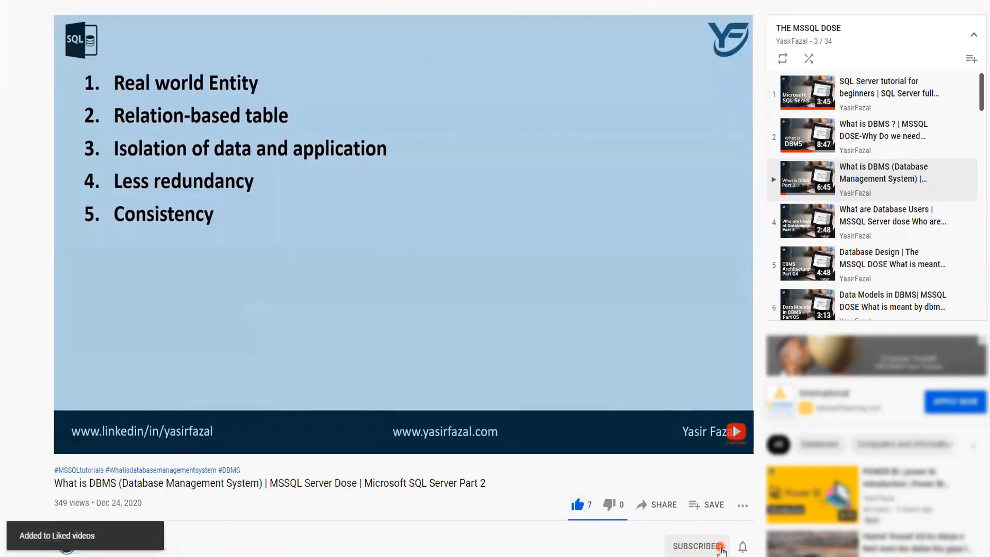
click(719, 548)
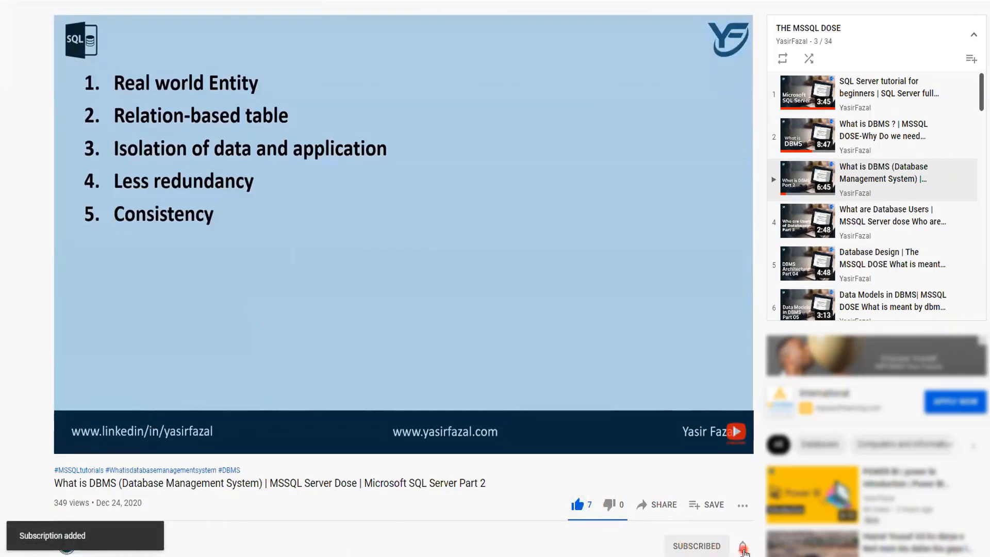
click(743, 546)
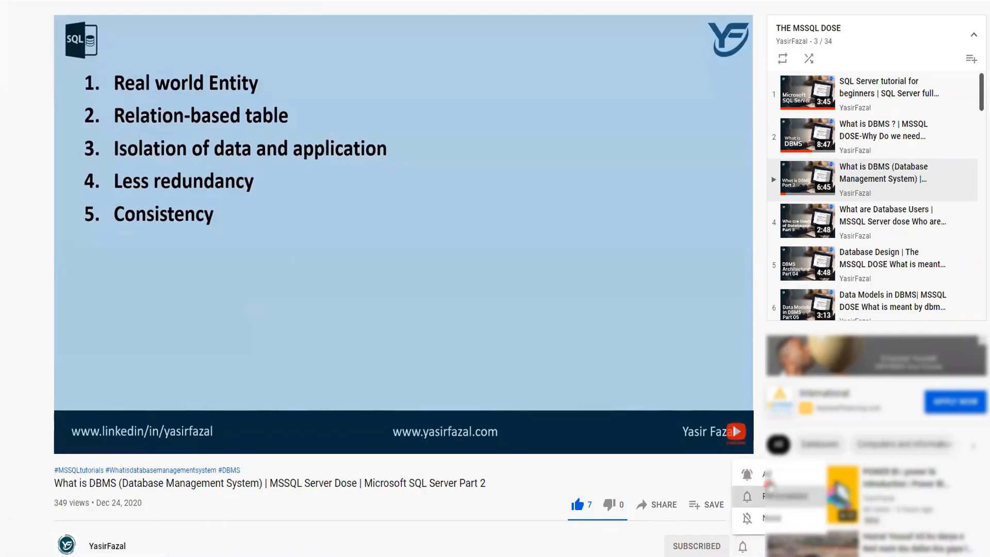